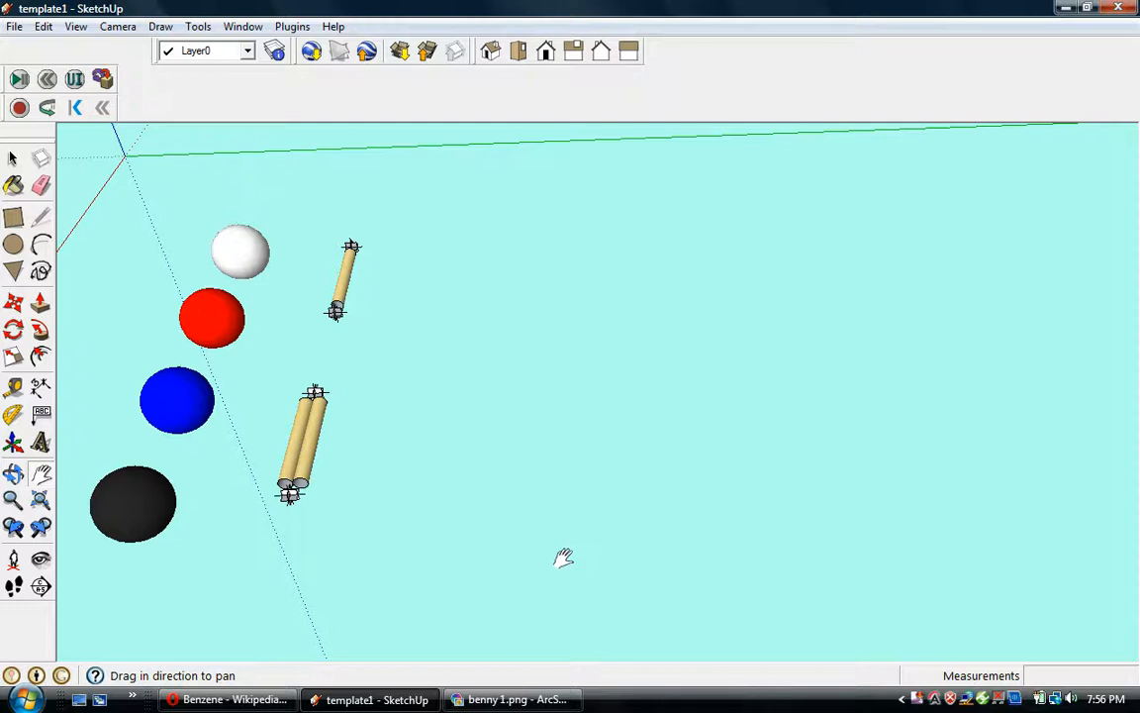
mouse_move(582, 540)
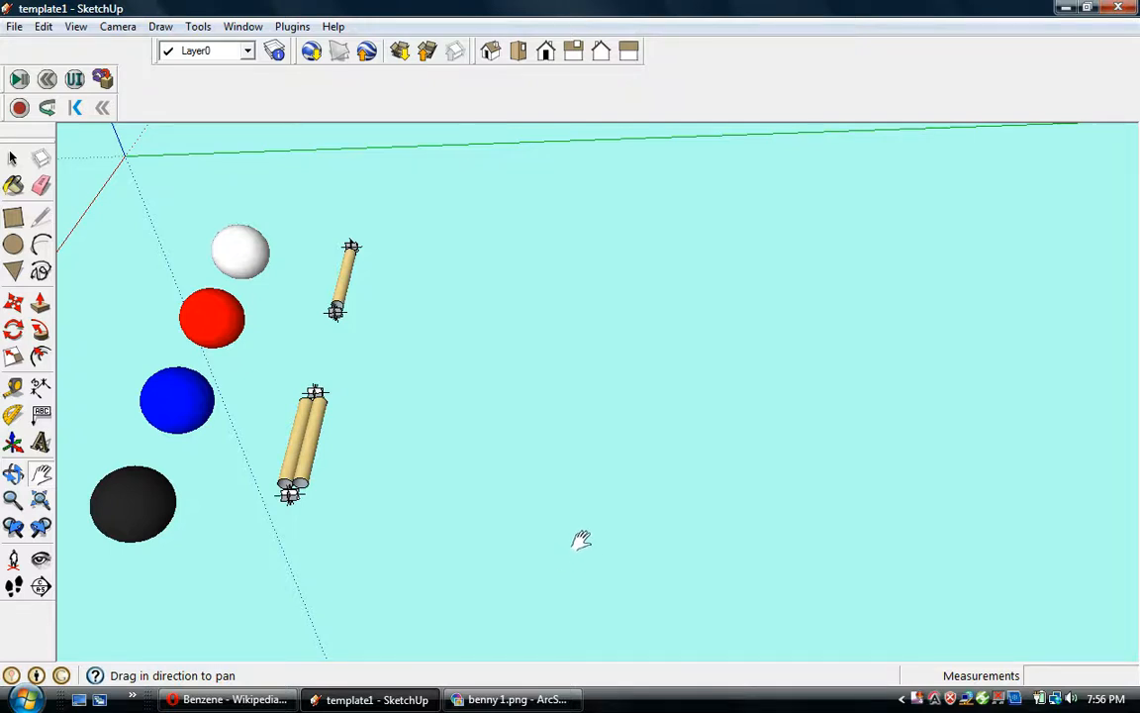
mouse_move(507, 497)
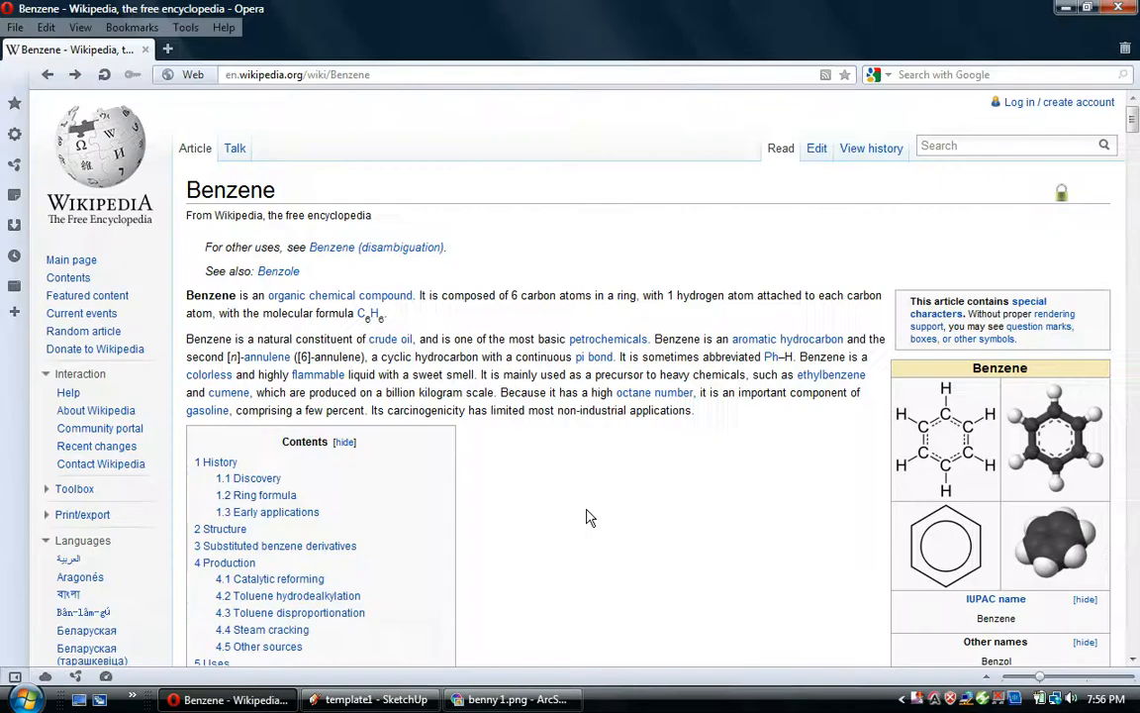
mouse_move(1051, 460)
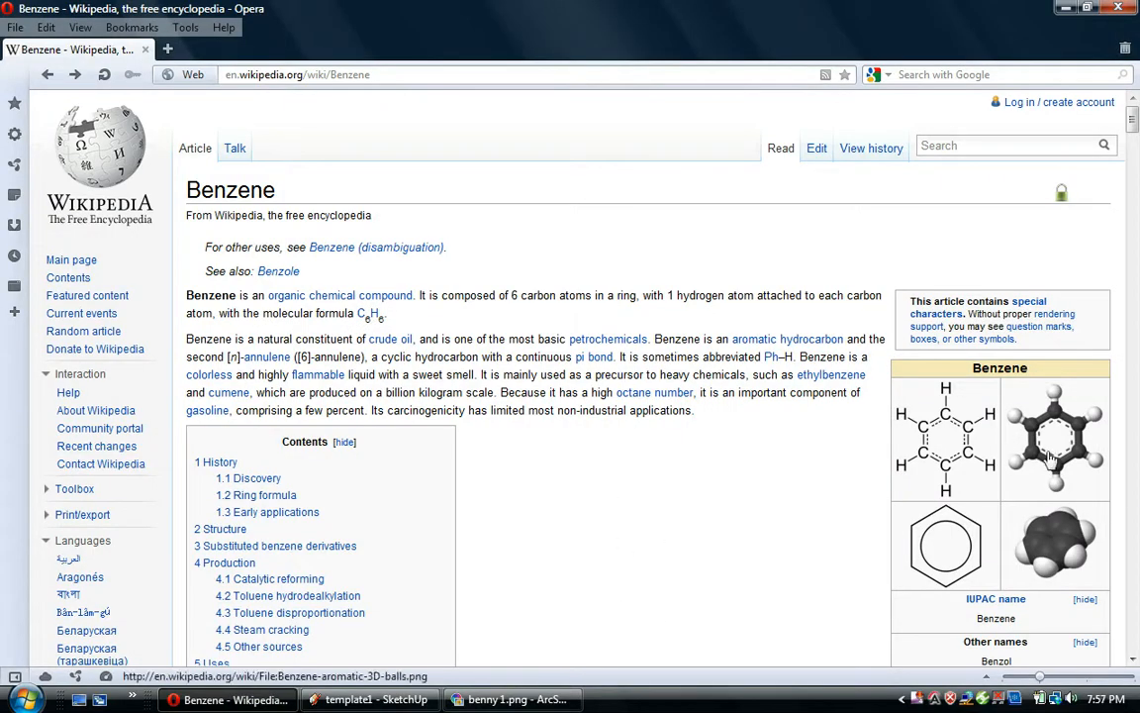
- View the 3D ball-and-stick benzene image, then reach the File:Benzene-2D-full.svg page
click(1055, 438)
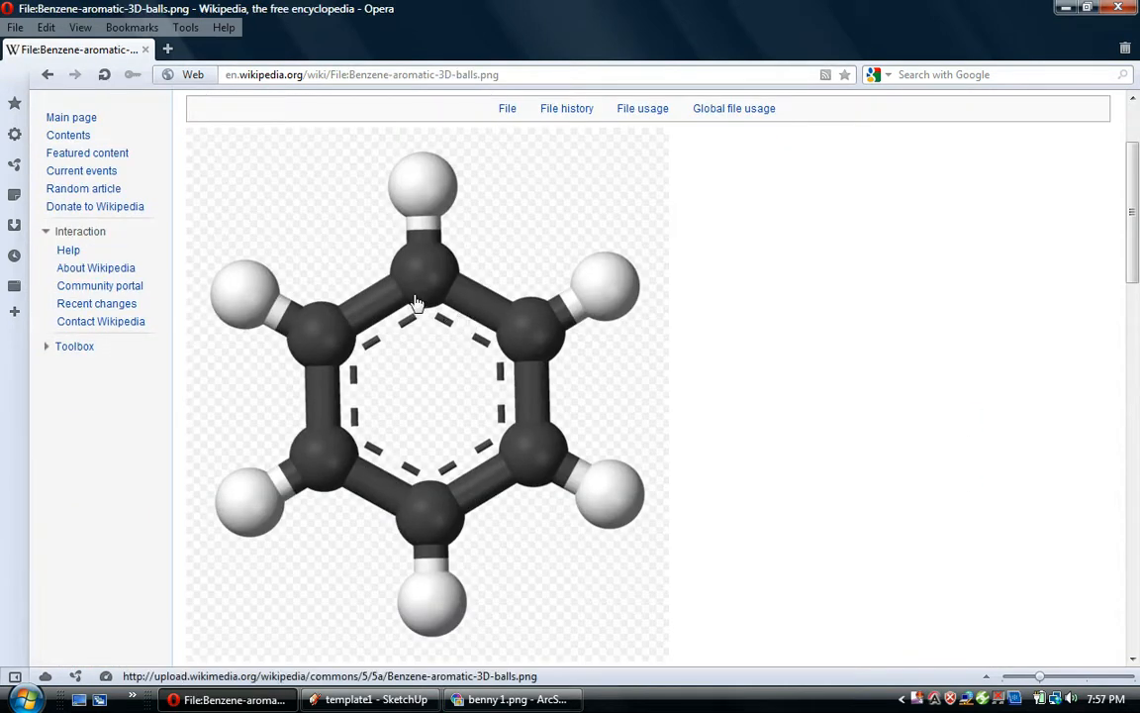
mouse_move(449, 463)
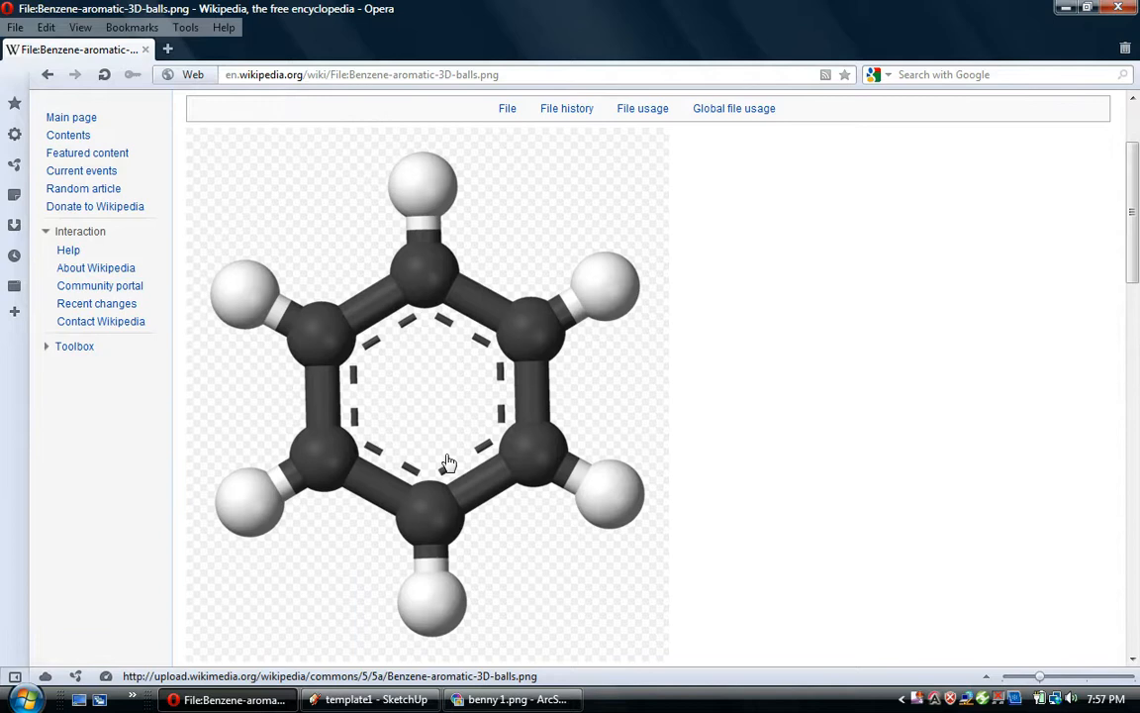
mouse_move(468, 328)
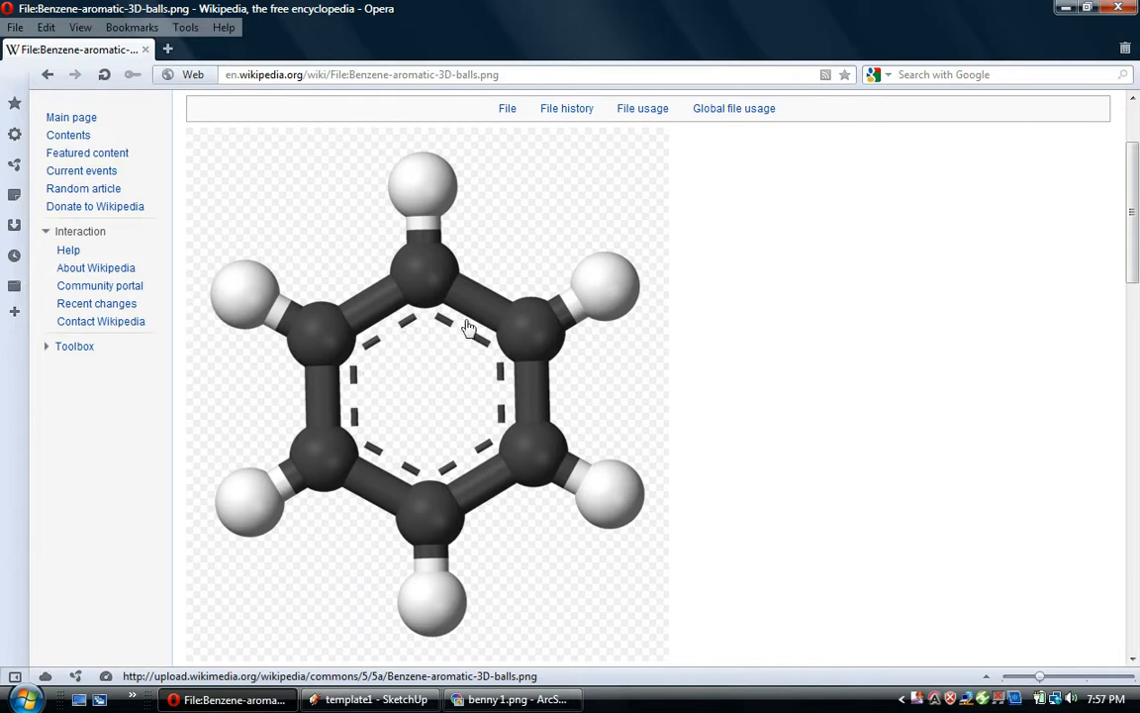
click(48, 75)
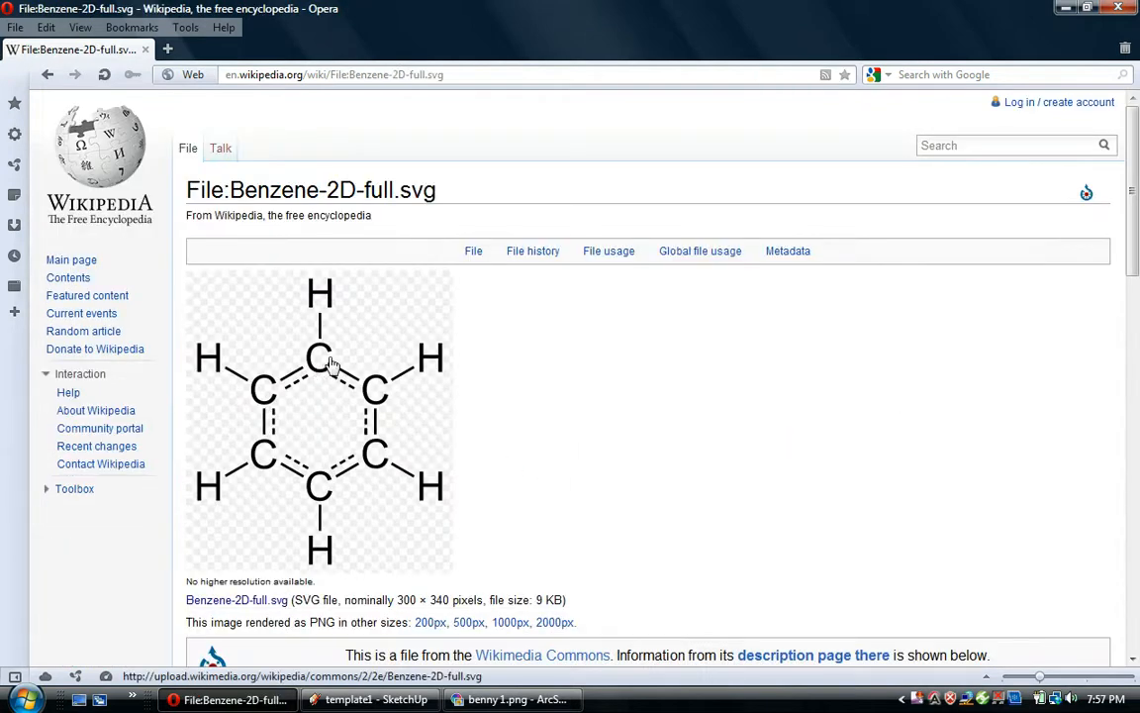
mouse_move(297, 371)
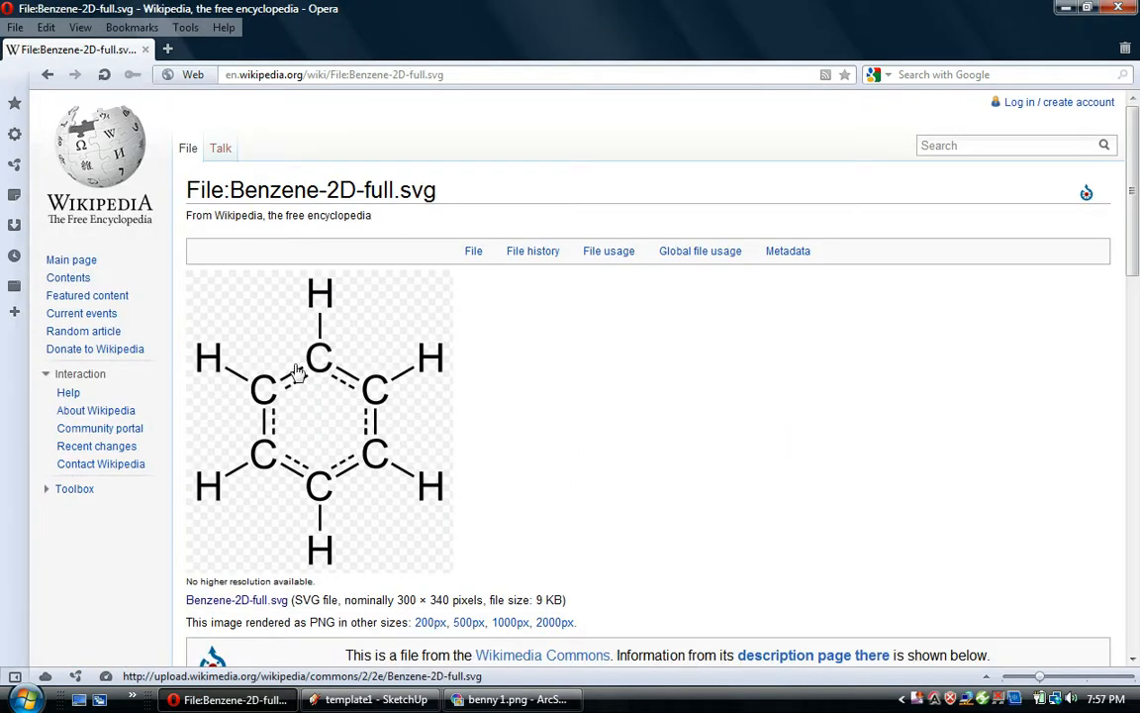
mouse_move(302, 389)
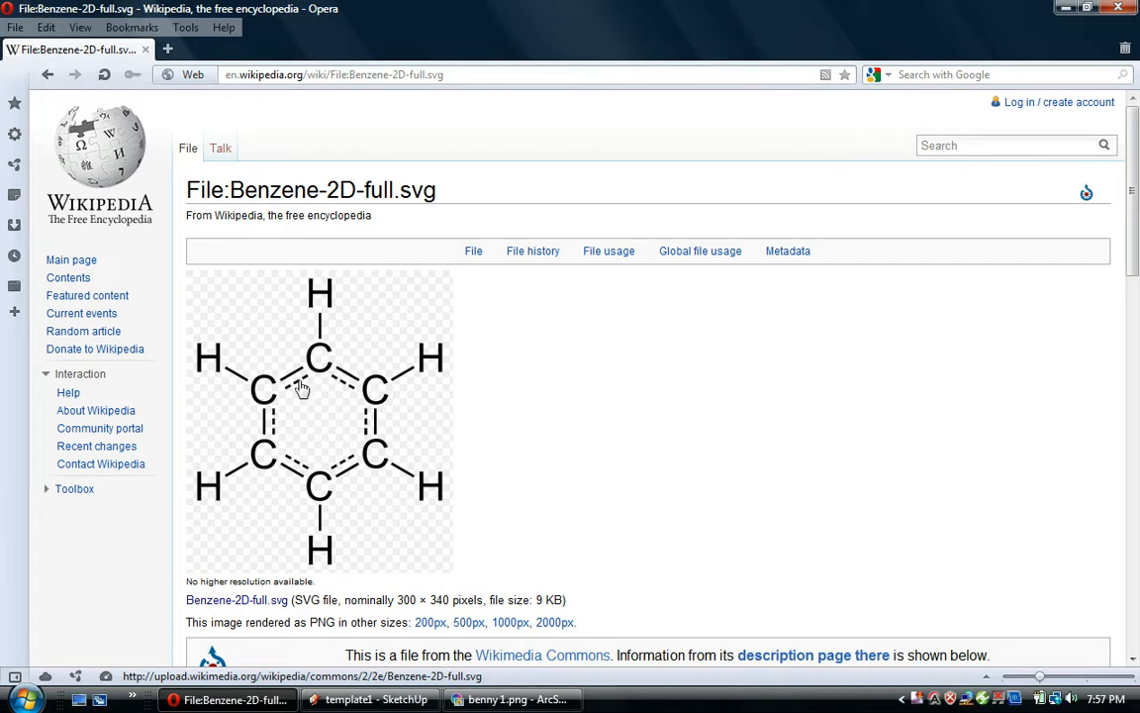
mouse_move(326, 358)
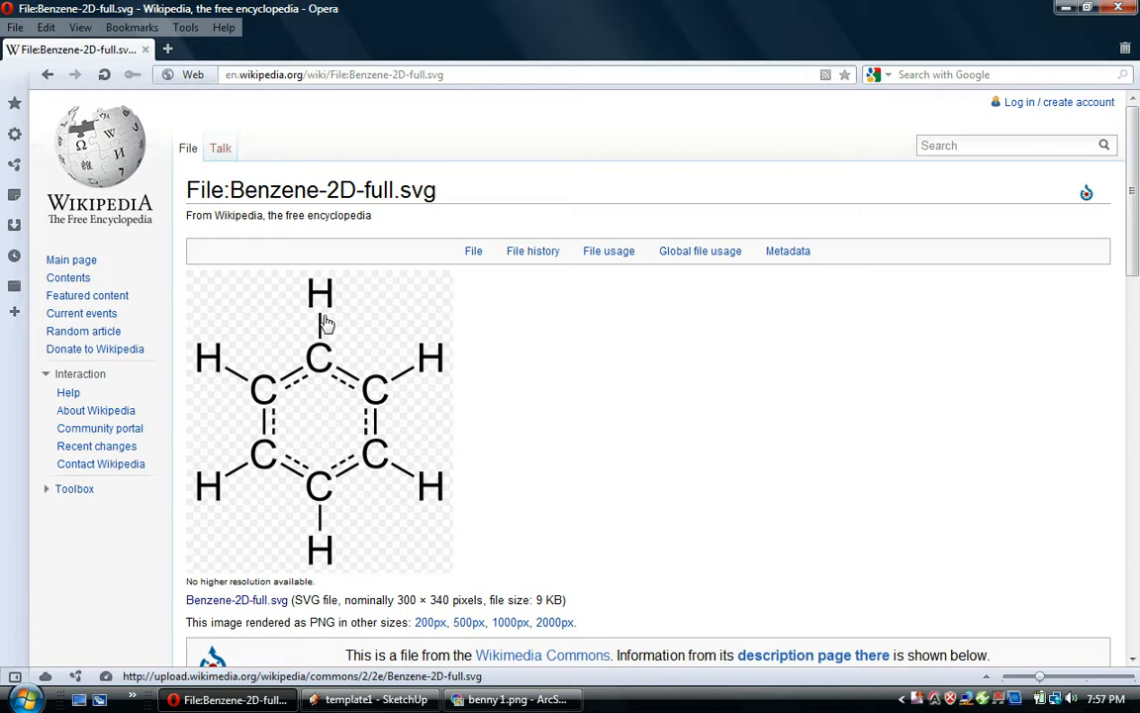
mouse_move(319, 302)
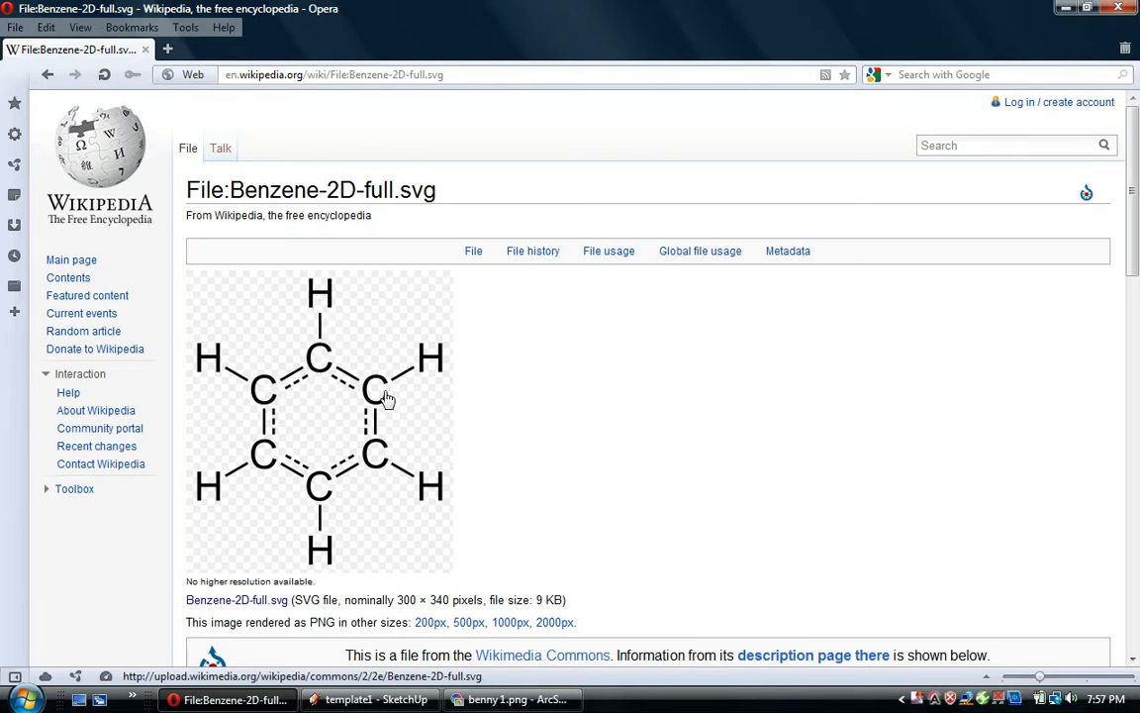
mouse_move(352, 399)
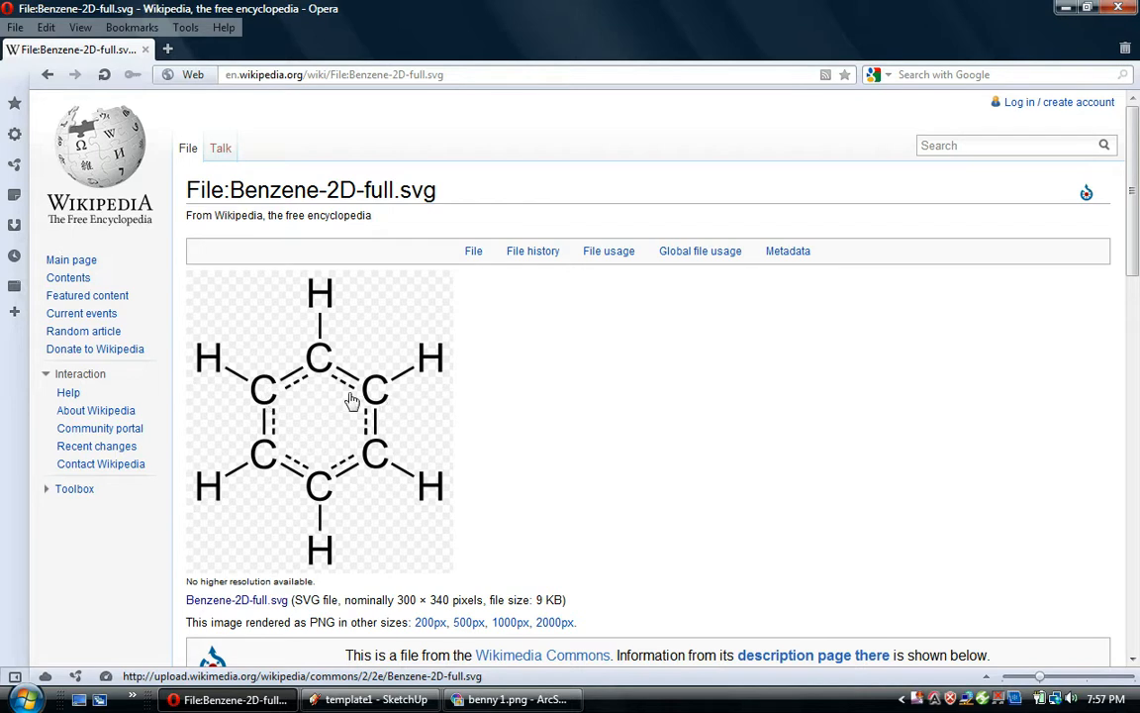
mouse_move(287, 396)
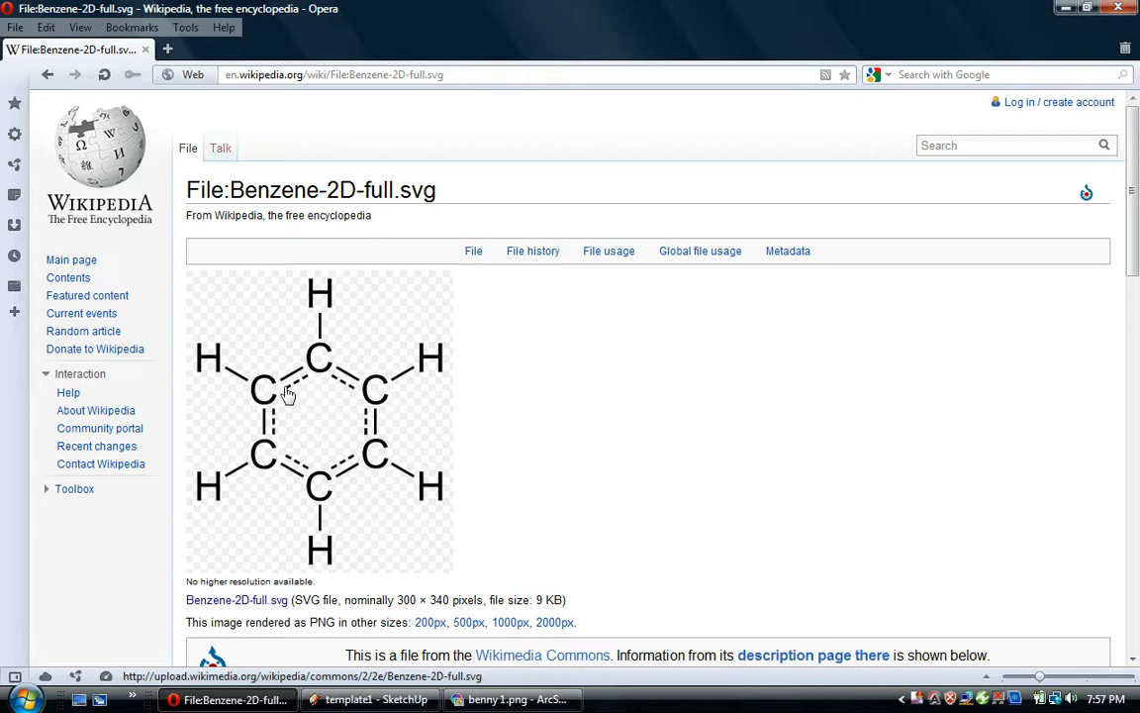
mouse_move(308, 403)
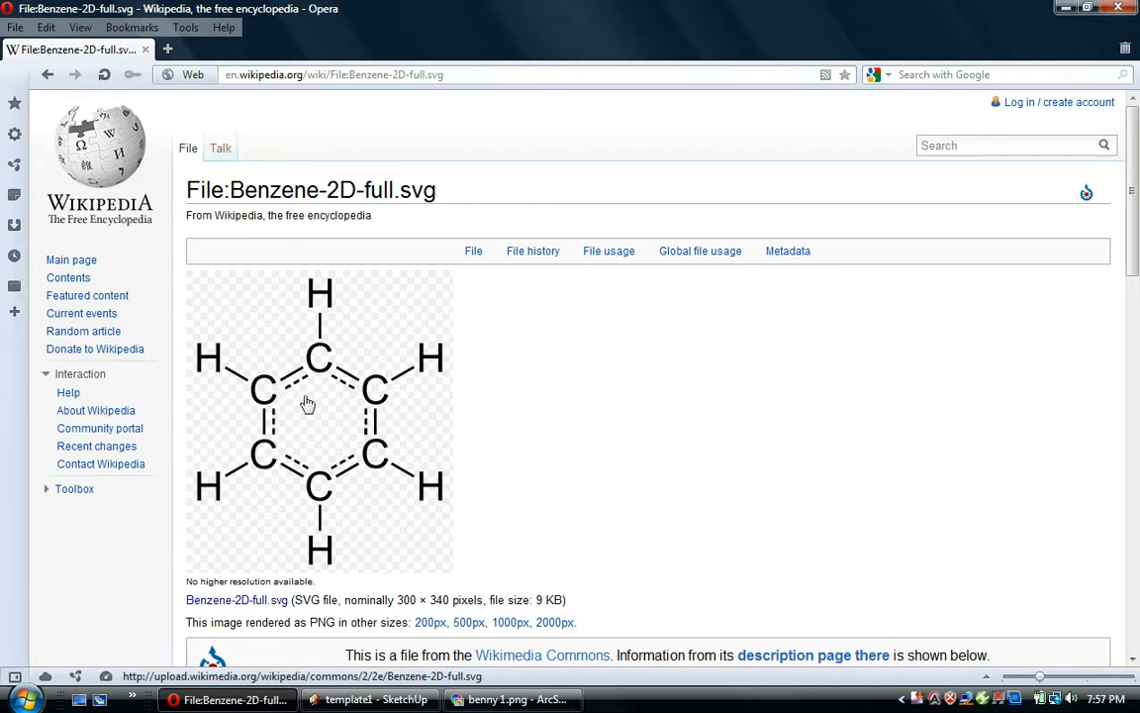
mouse_move(348, 390)
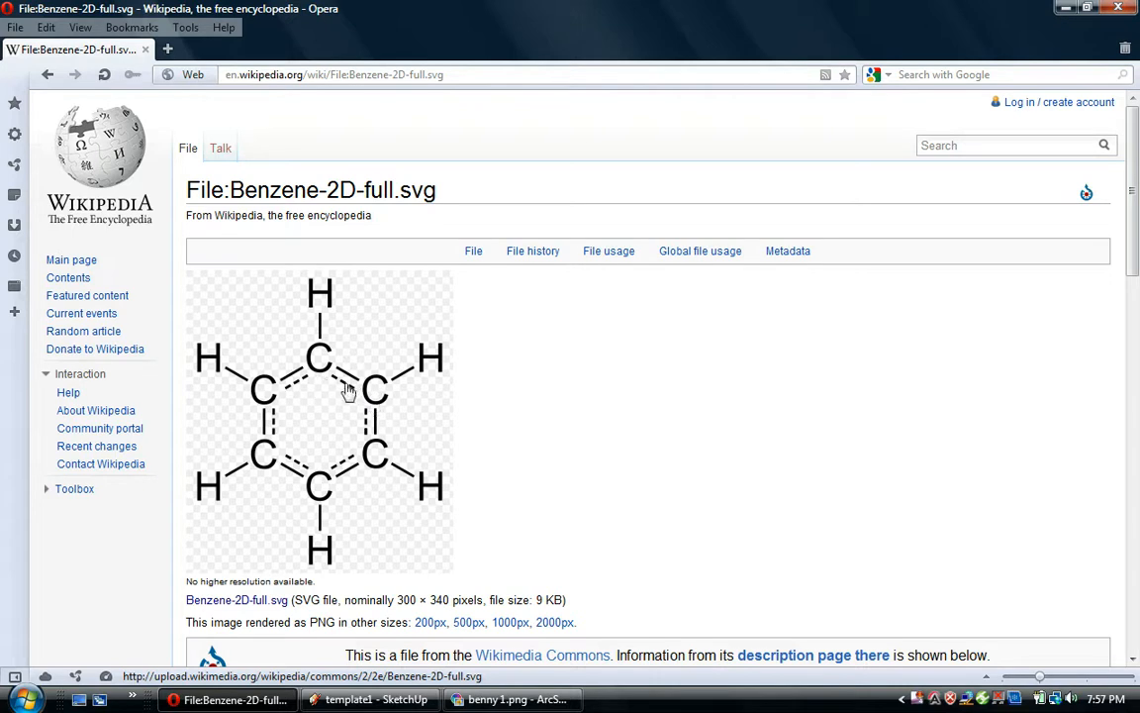
mouse_move(320, 370)
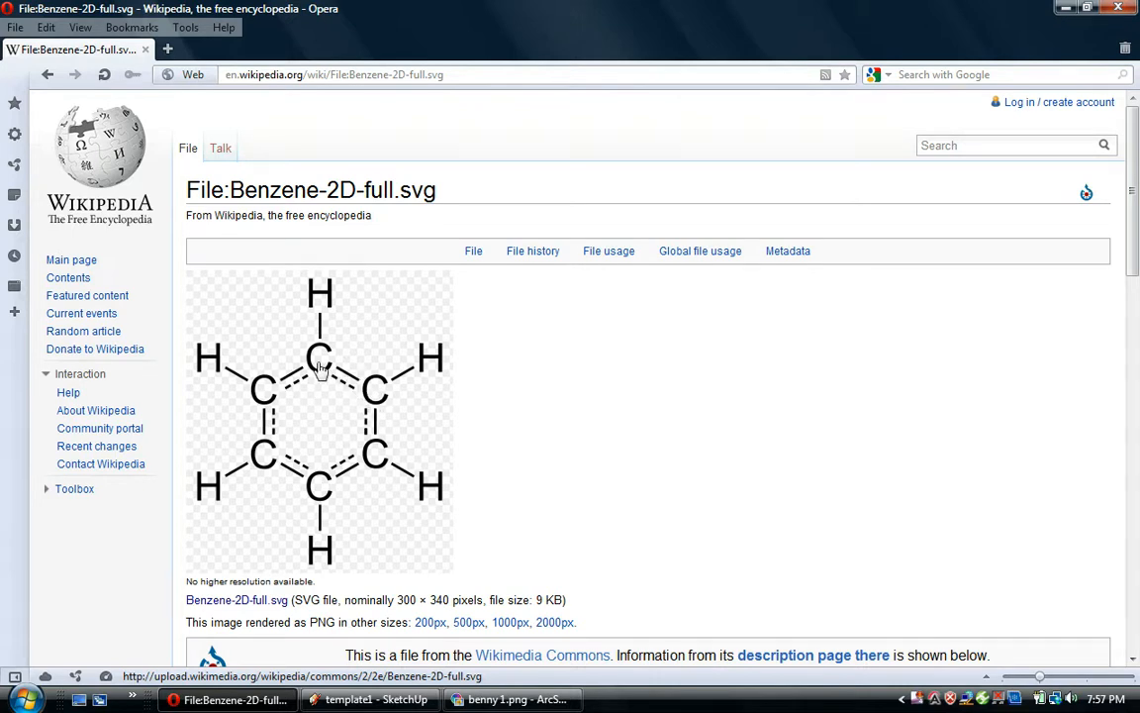
mouse_move(294, 406)
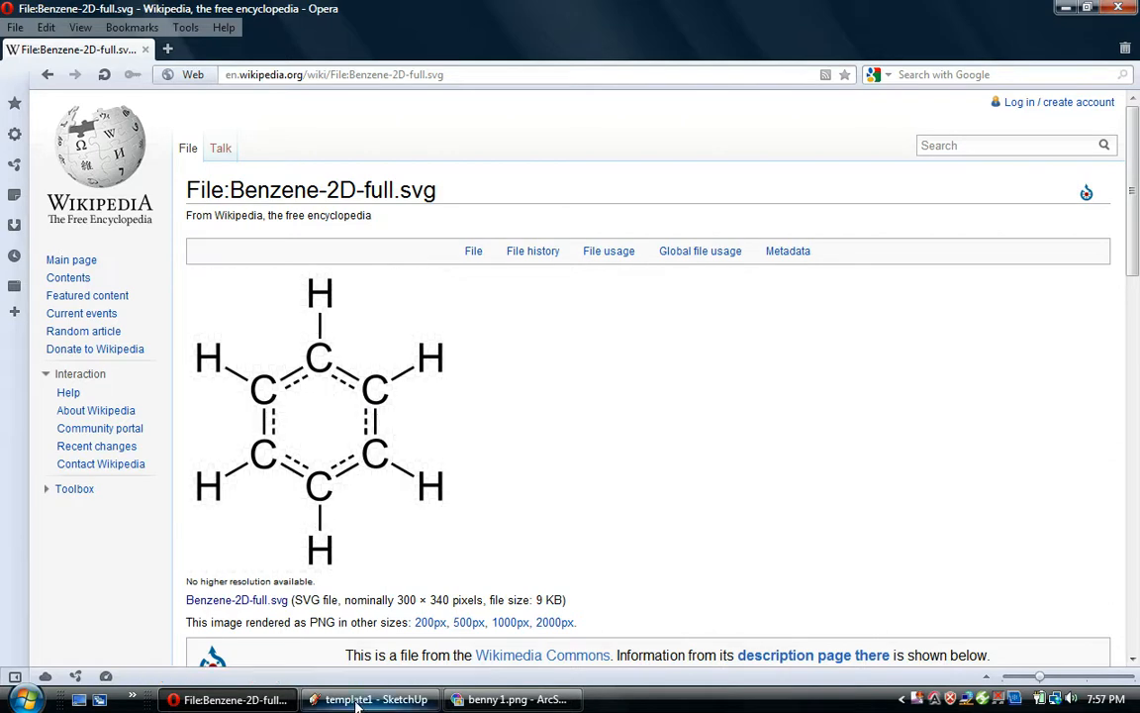
- Back in SketchUp, paste copies of the black ball and single bond, then a white ball
click(370, 700)
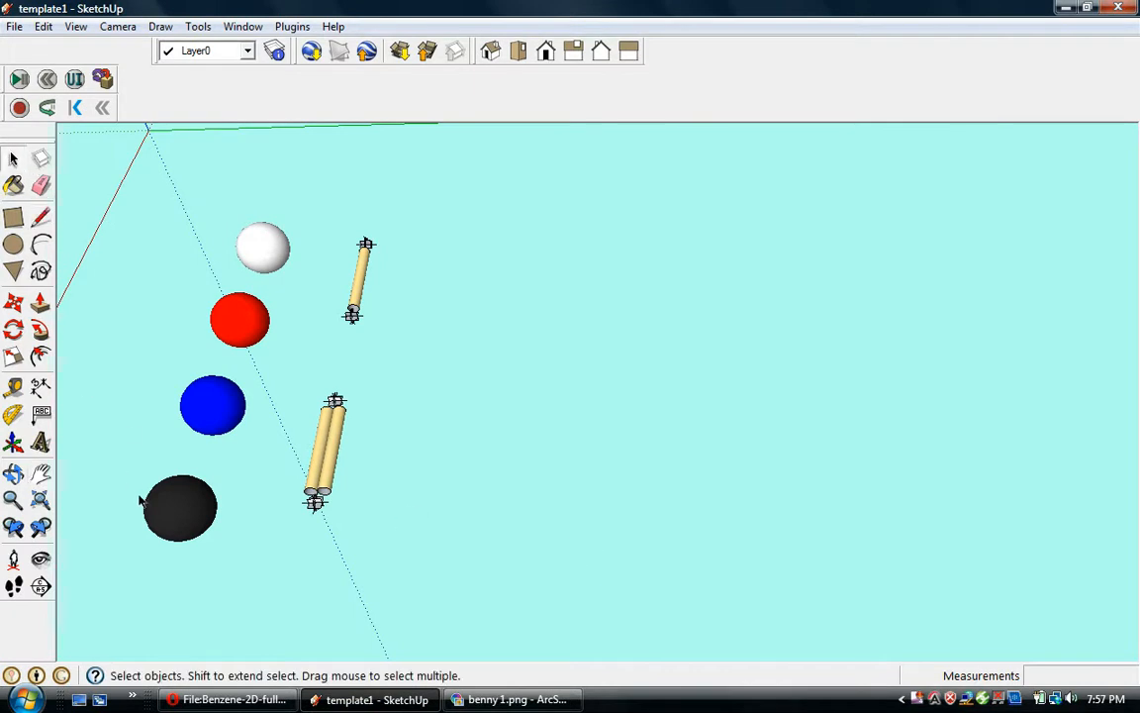
click(179, 507)
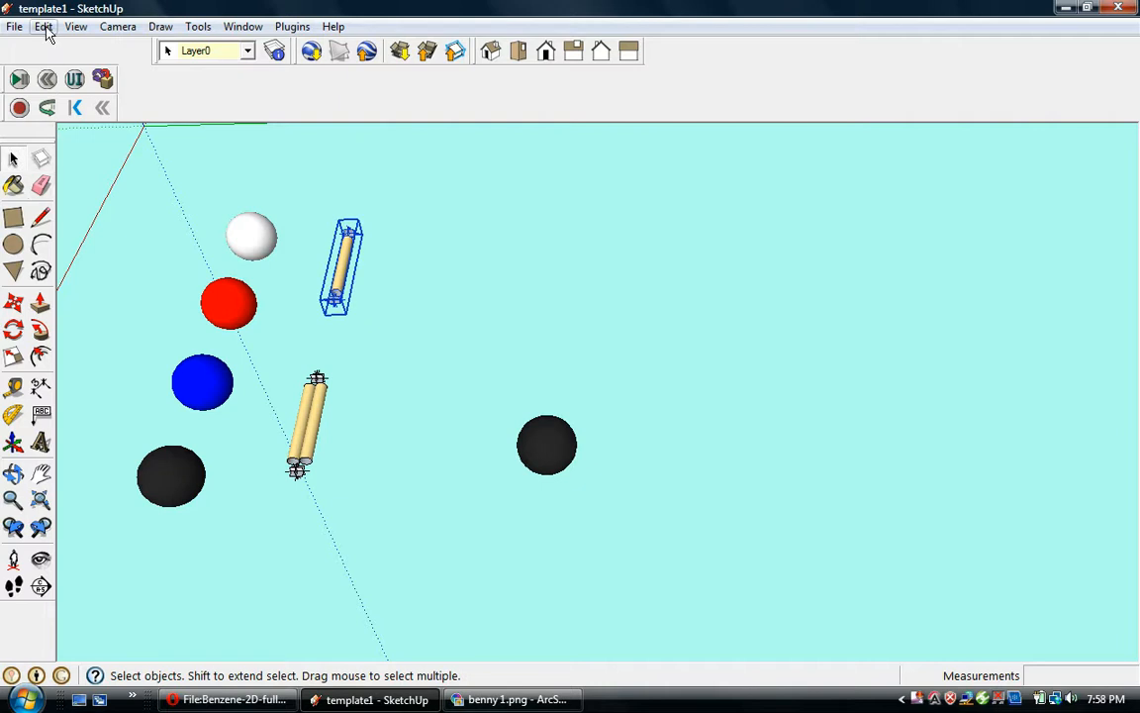
click(44, 27)
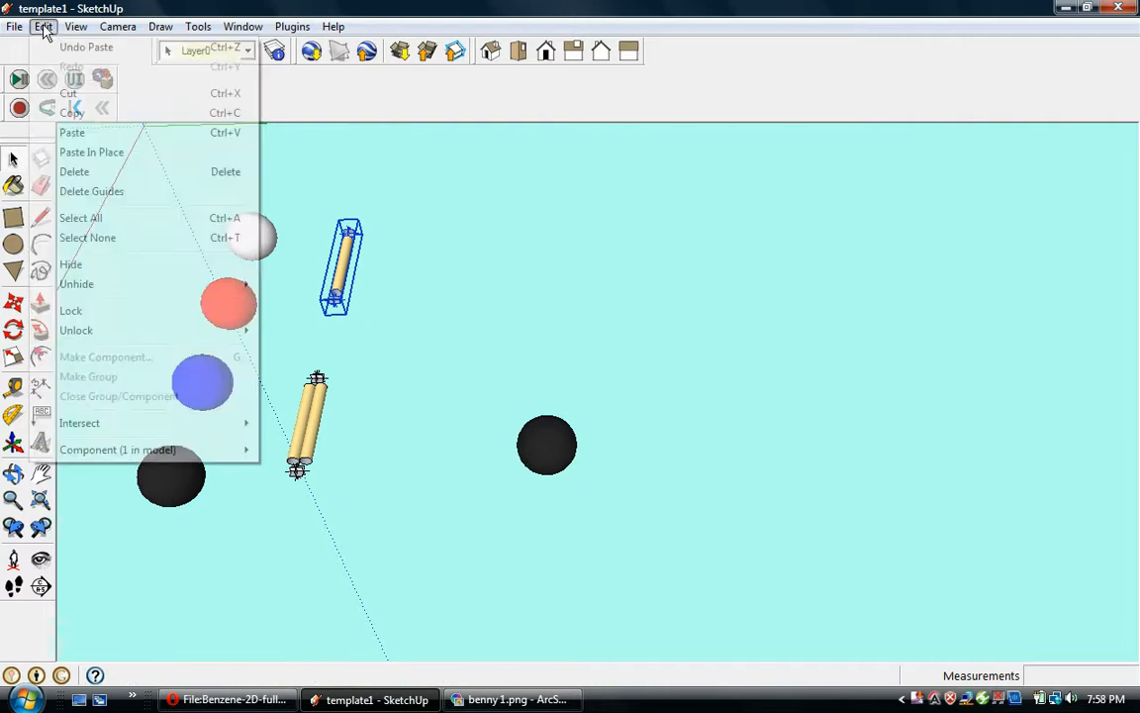
click(72, 132)
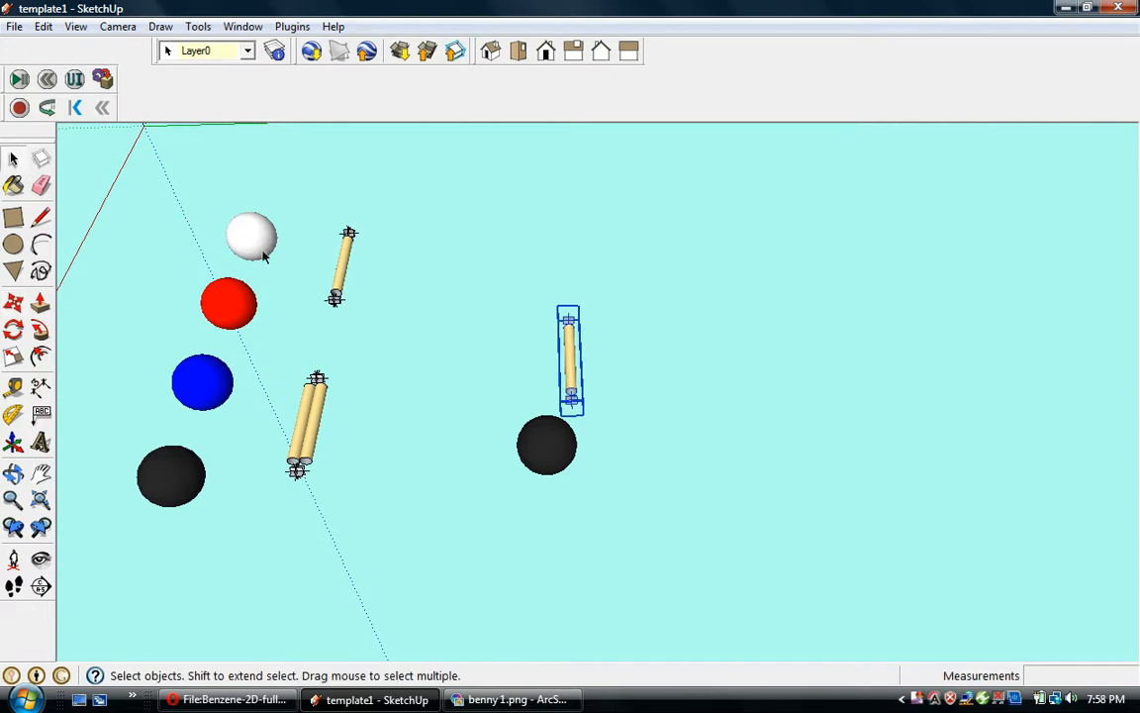
click(42, 27)
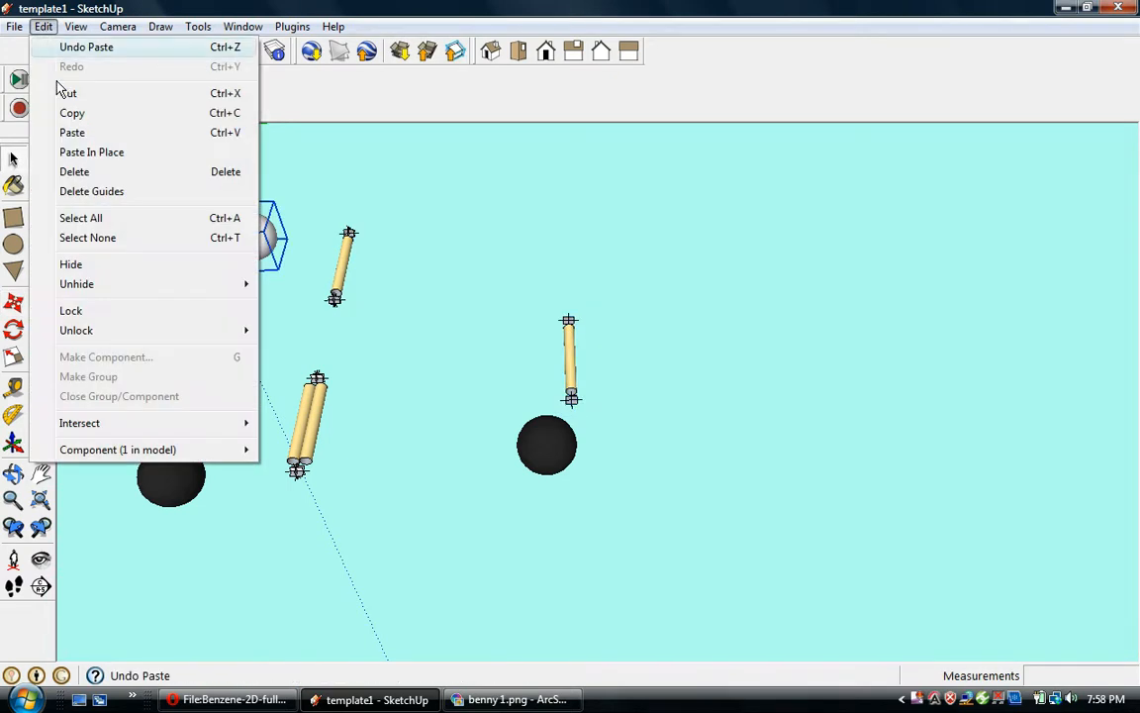
mouse_move(72, 133)
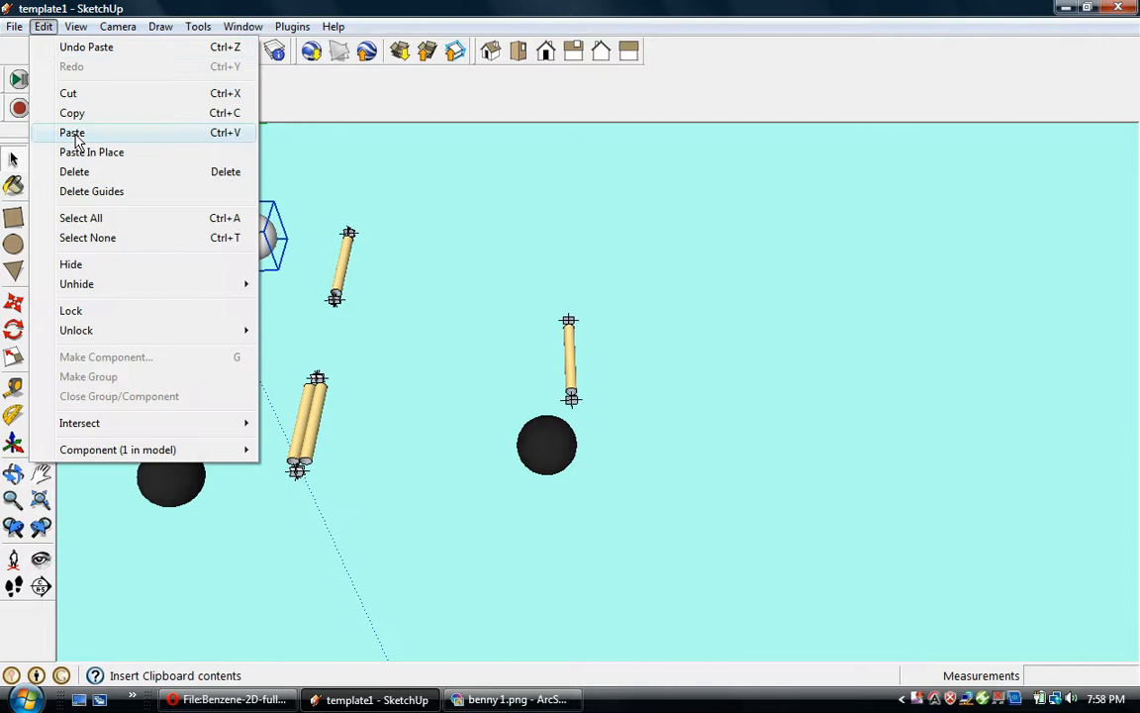
click(72, 132)
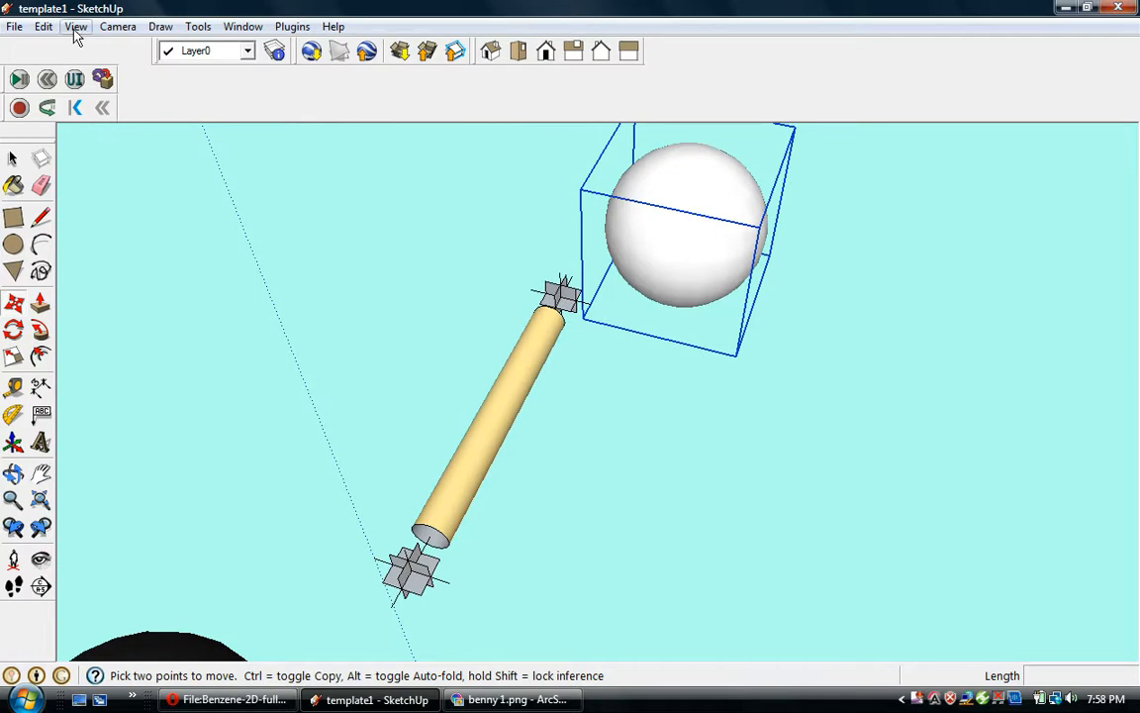
- Switch the face style to X-ray so the model is see-through
click(76, 26)
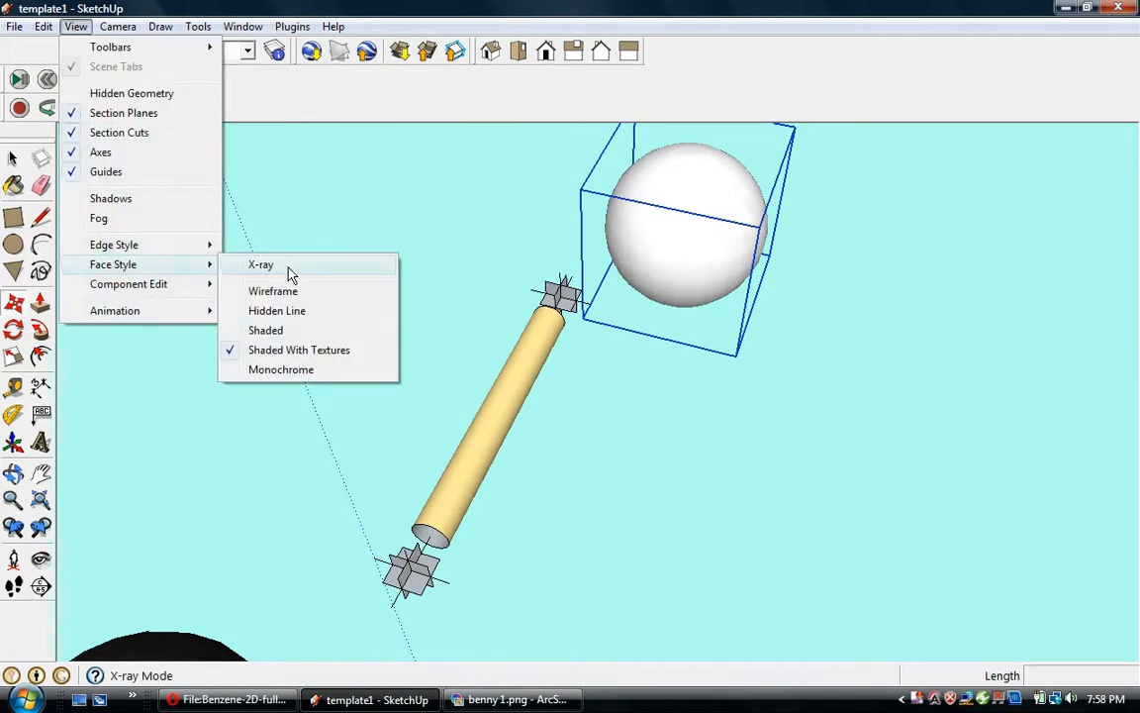
click(260, 265)
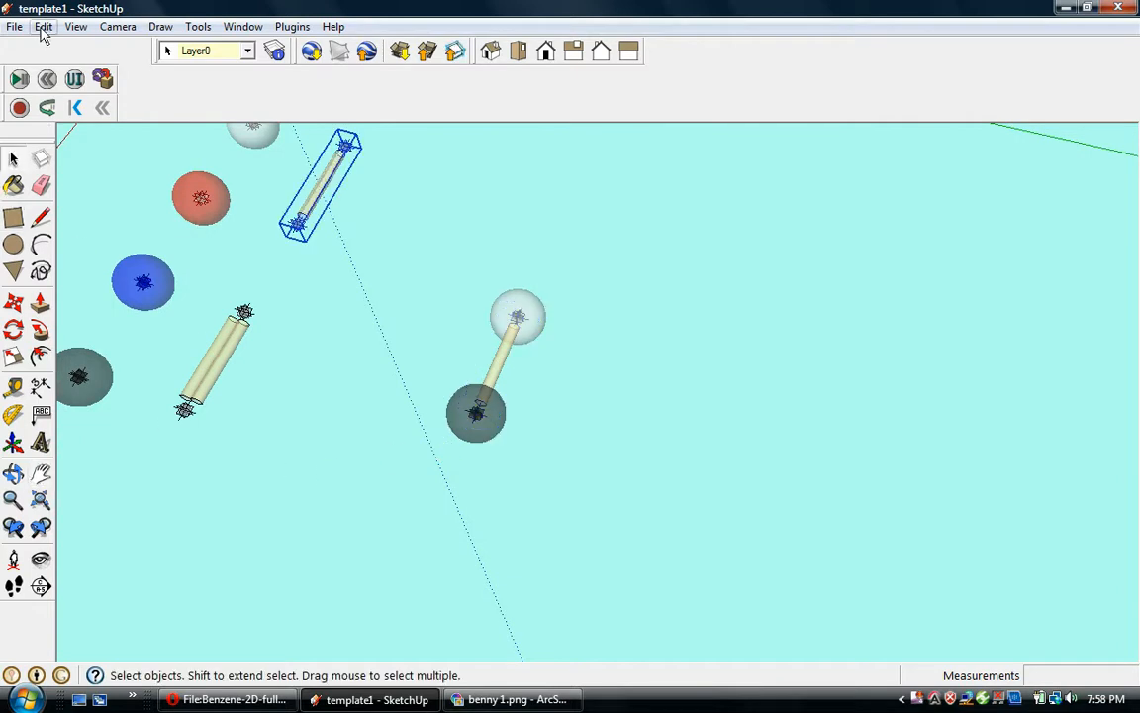
- Paste another single-bond copy next to the joined black and white balls
click(44, 27)
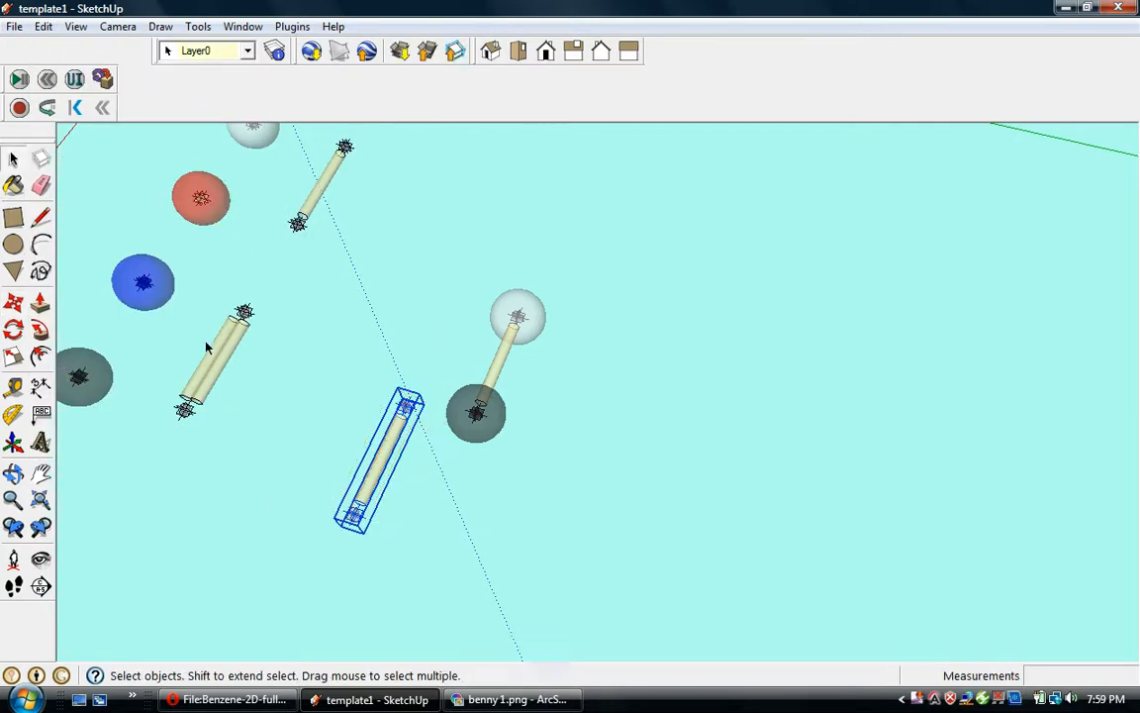
click(42, 27)
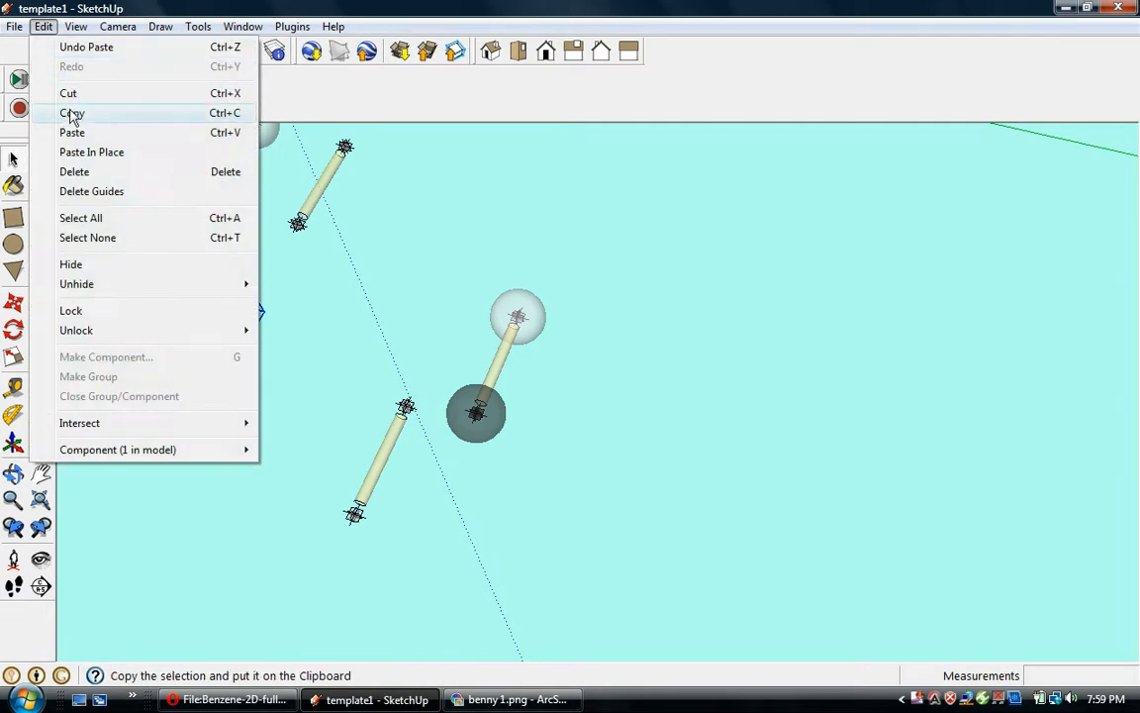
mouse_move(72, 132)
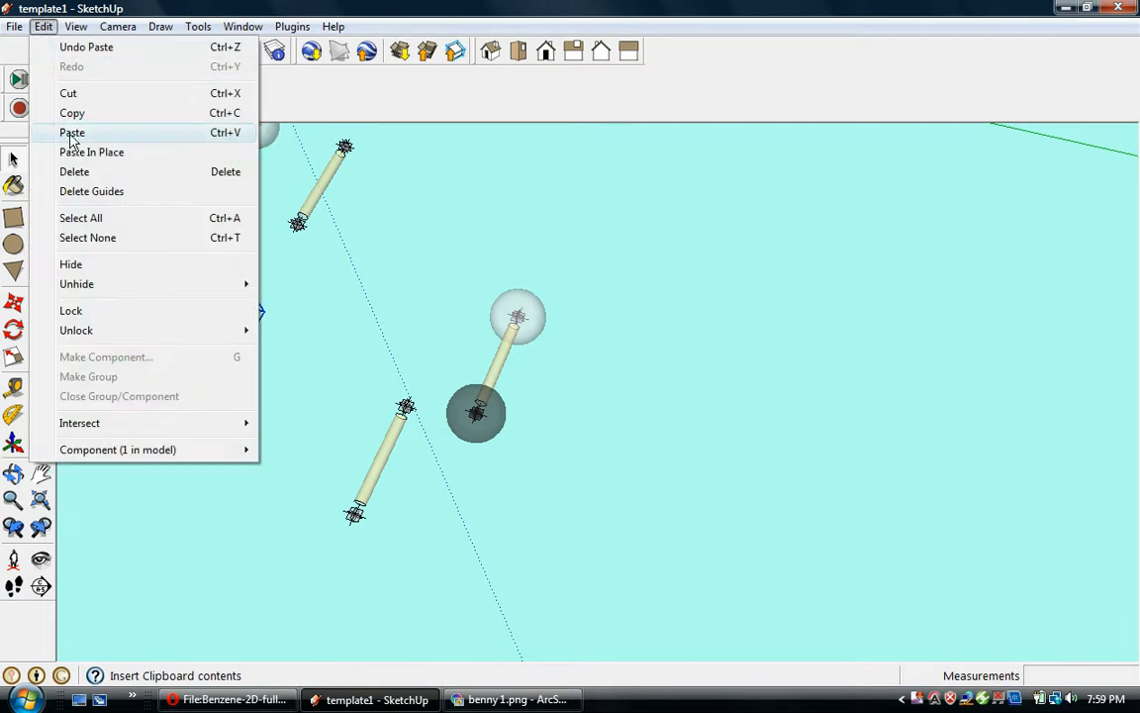
click(72, 131)
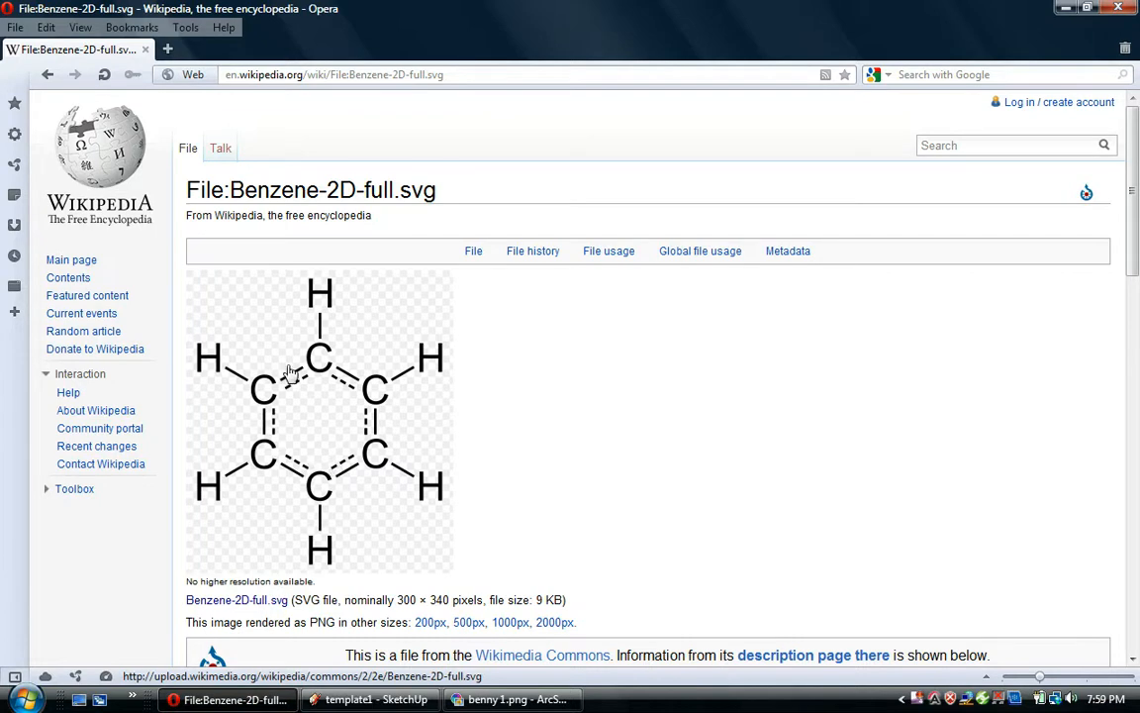
mouse_move(247, 415)
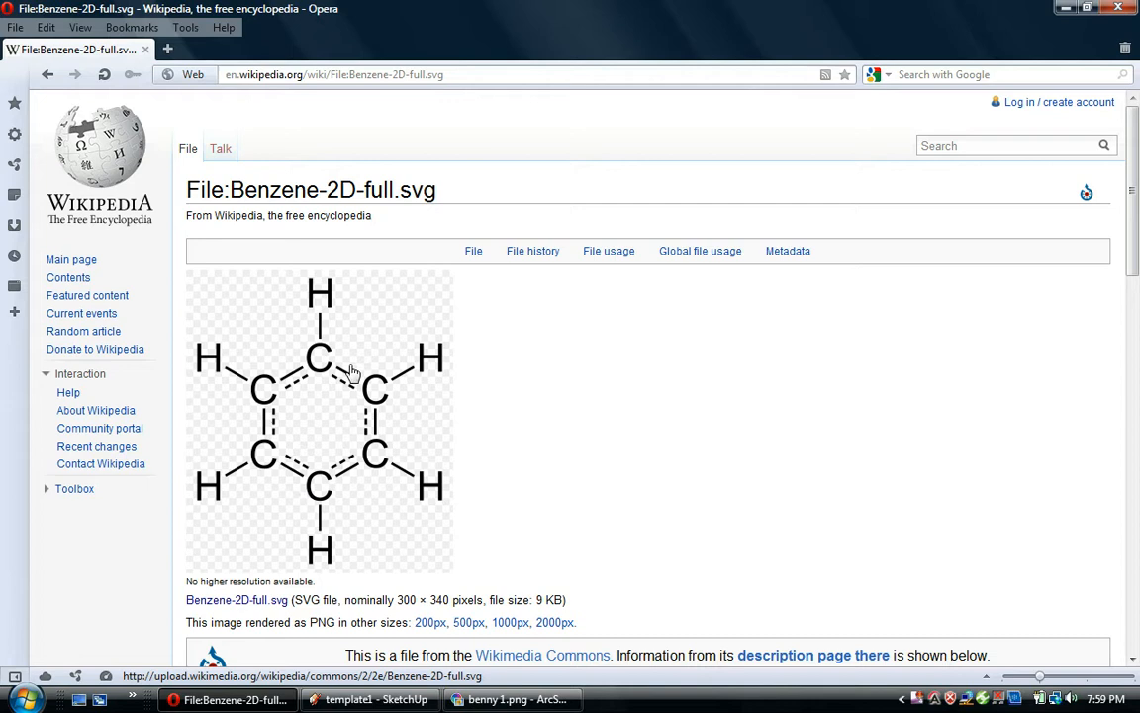
mouse_move(305, 382)
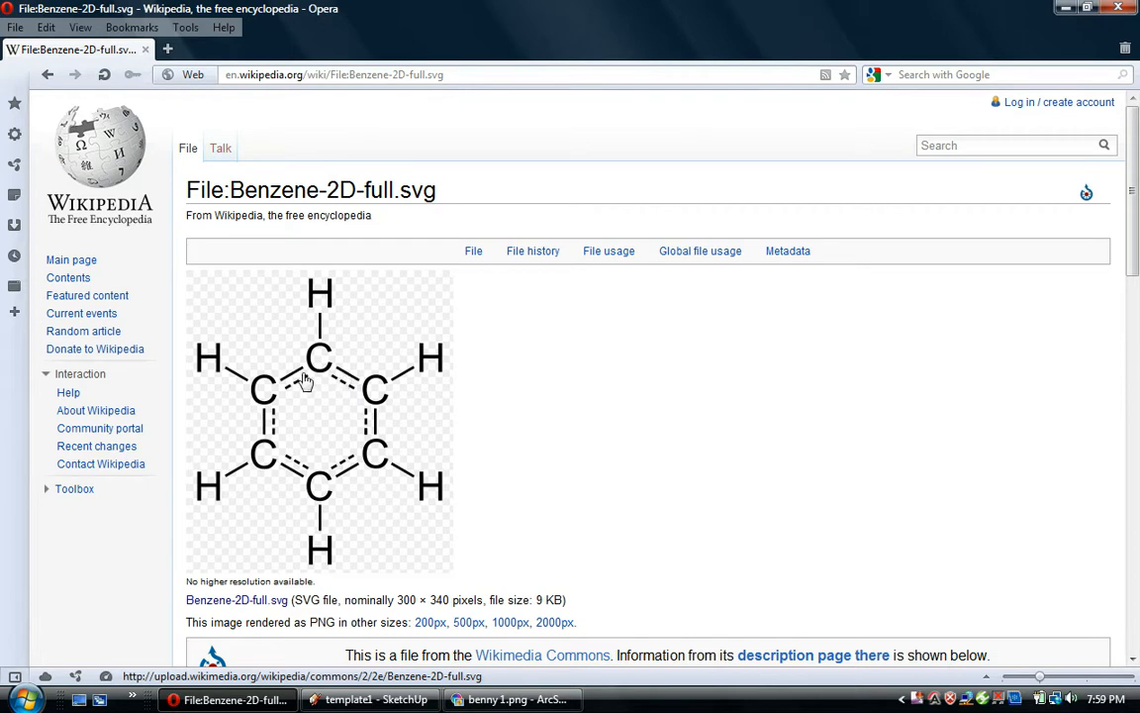
mouse_move(355, 396)
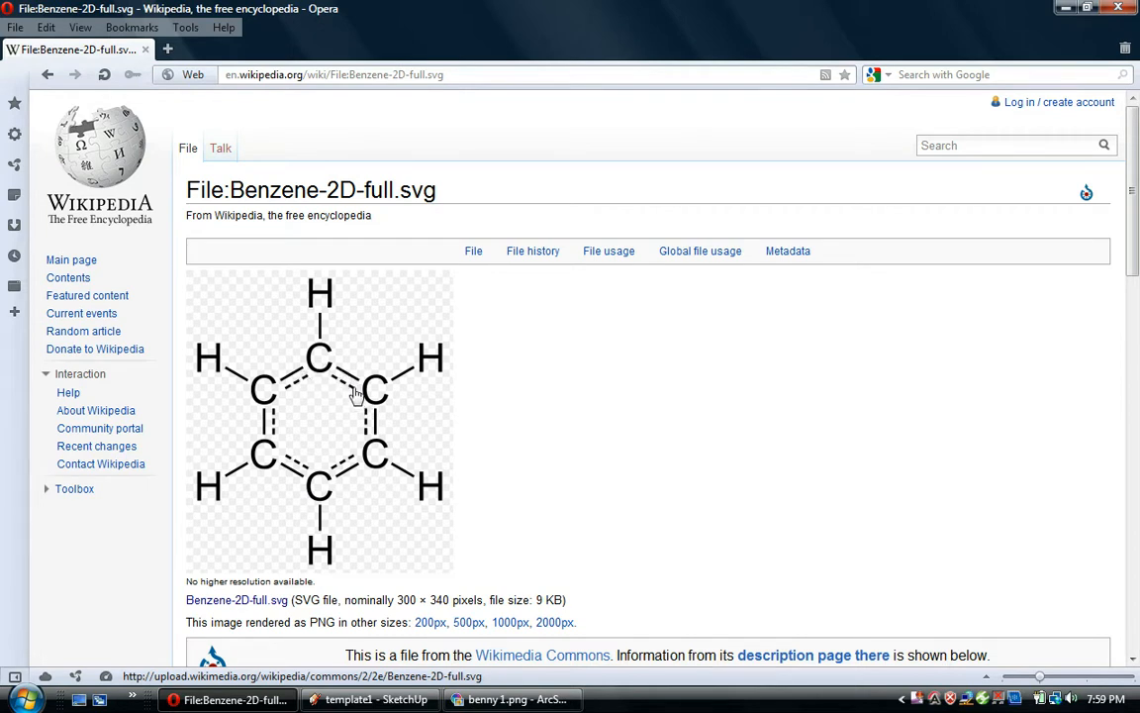
mouse_move(404, 428)
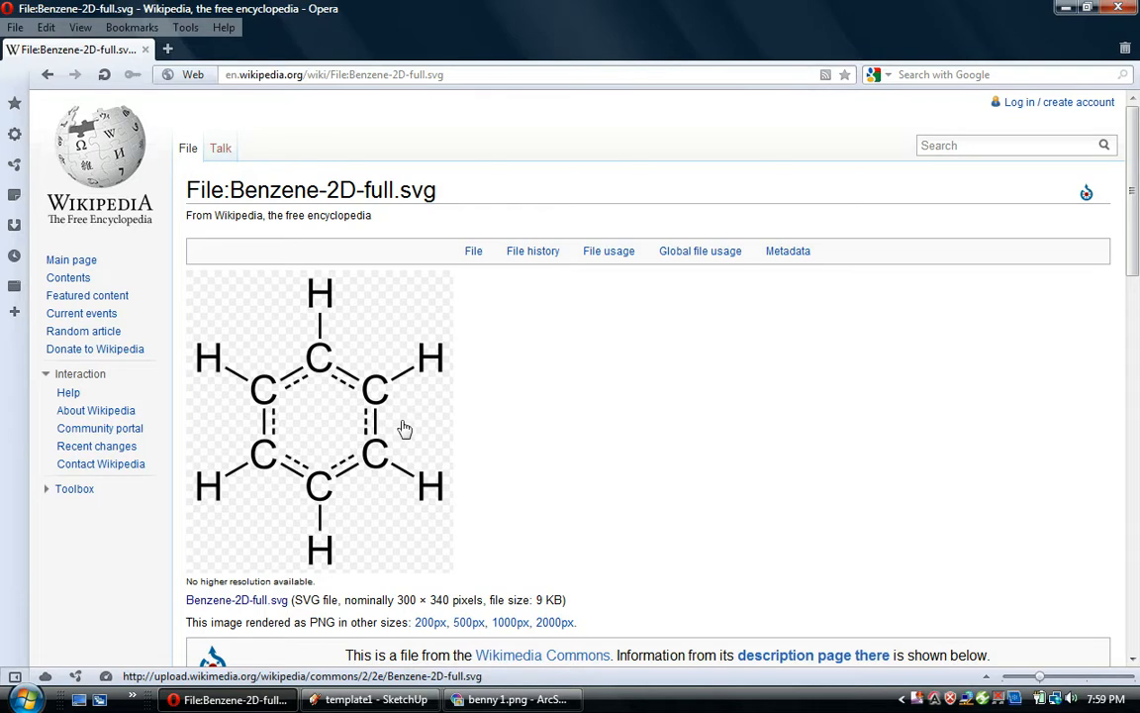
mouse_move(339, 605)
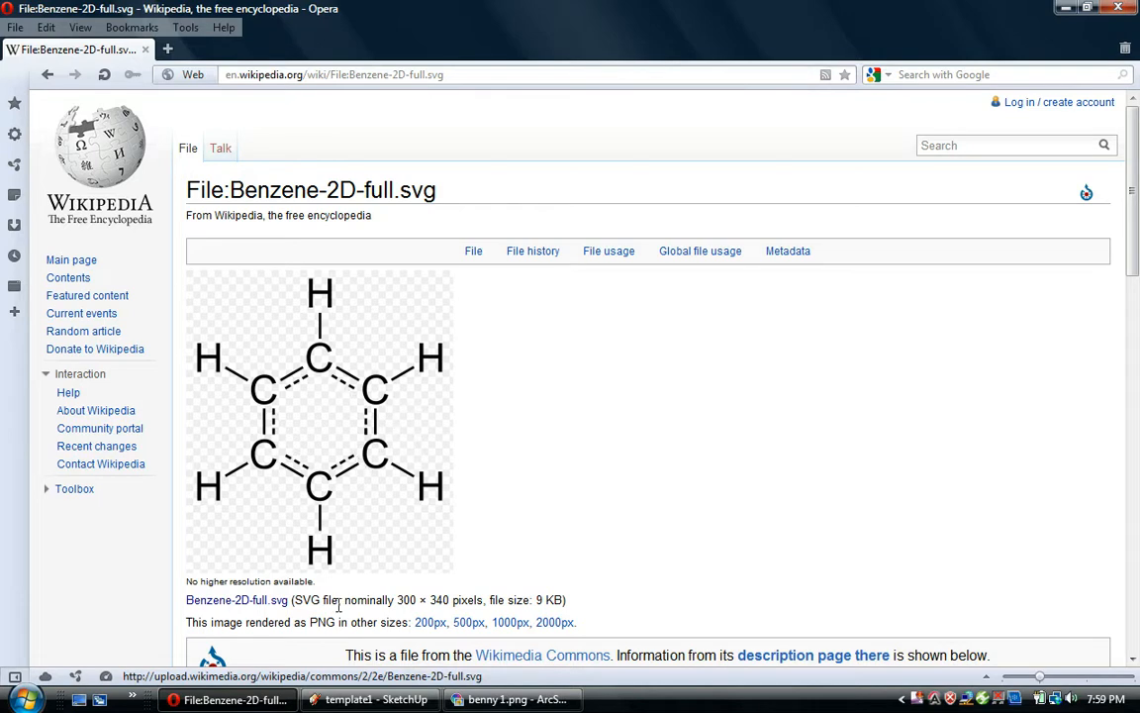
- Switch windows to consult the Wikipedia 2D benzene structure diagram
click(366, 699)
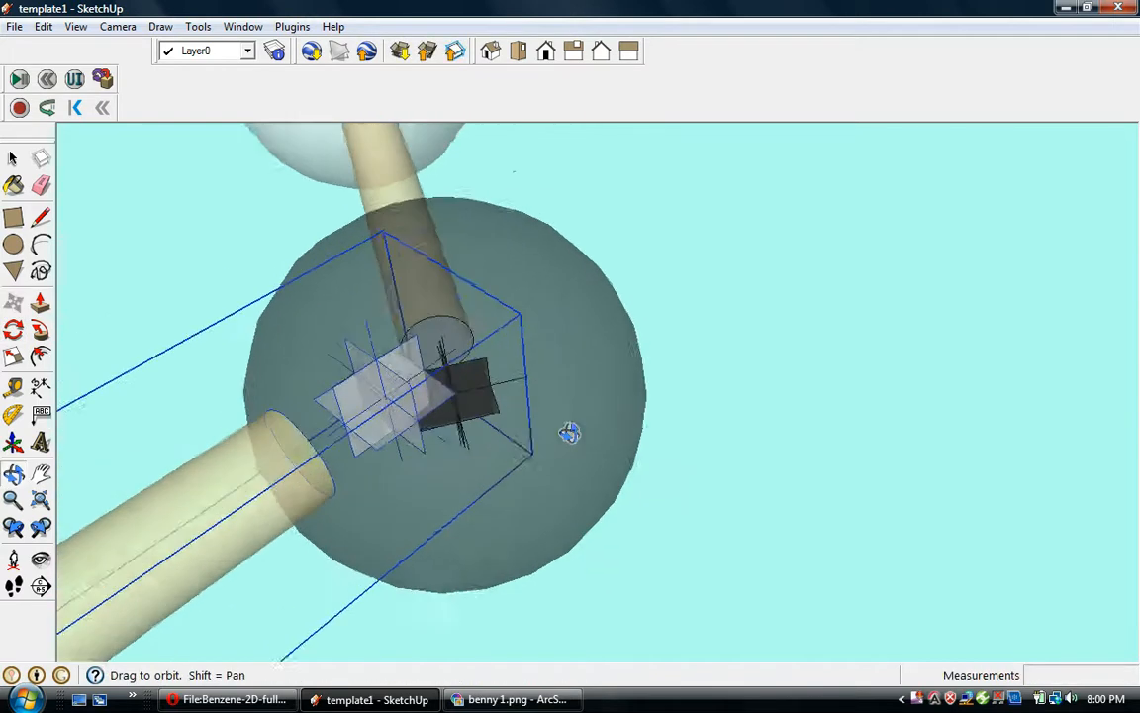
- Orbit to the carbon atom and move the loose double-bond stick onto it
drag(569, 433, 859, 394)
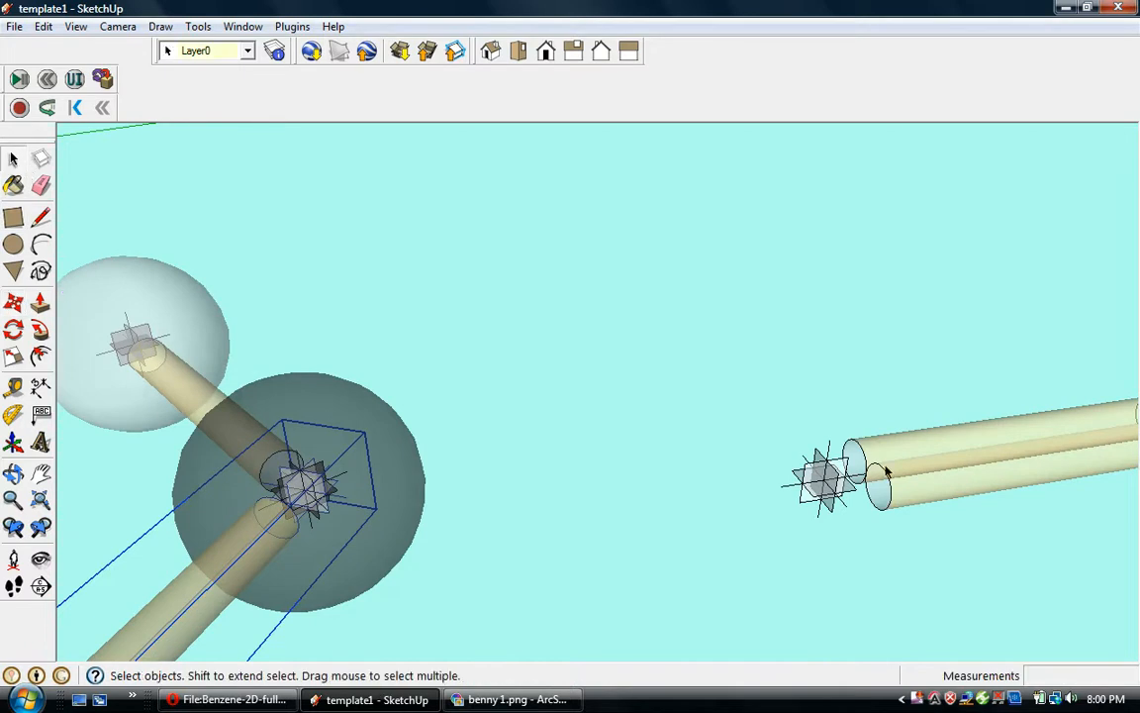
click(14, 305)
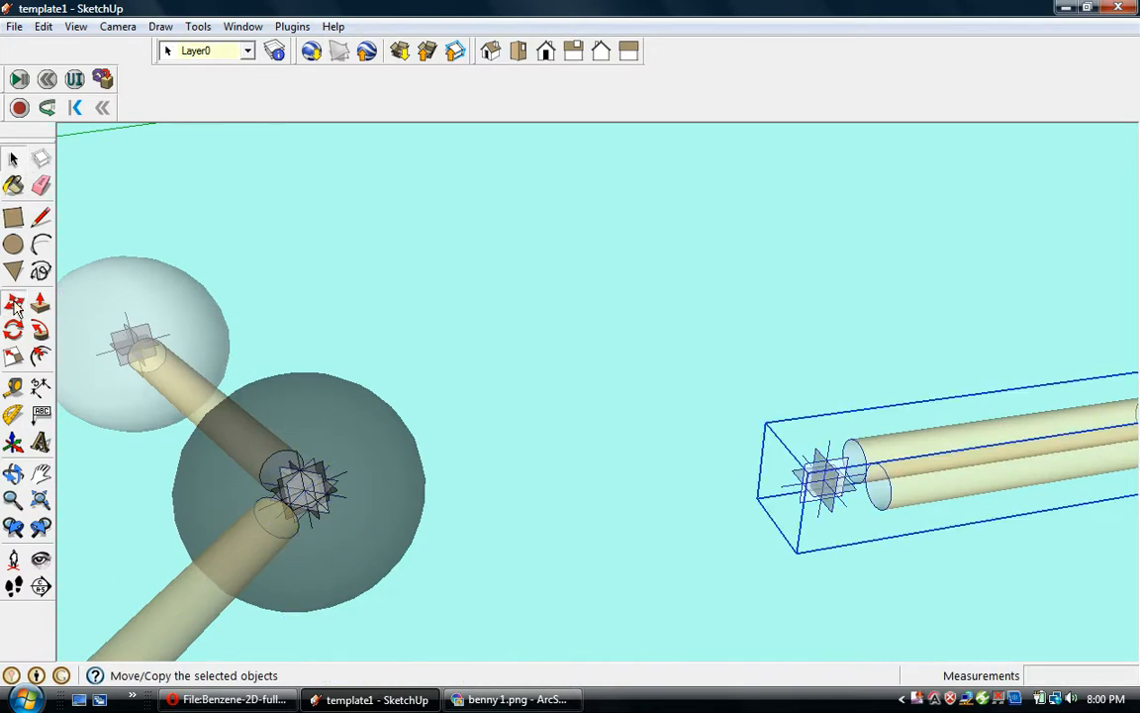
click(14, 302)
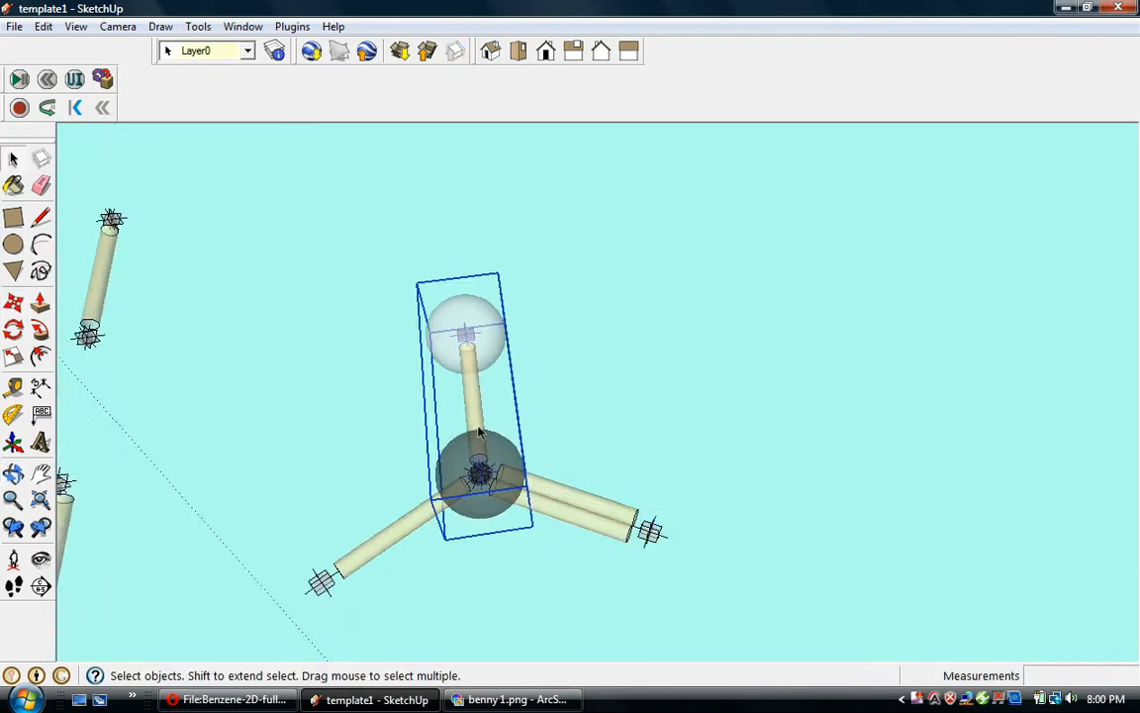
- Paste a carbon–hydrogen unit copy and place it at the double bond's far end
click(43, 25)
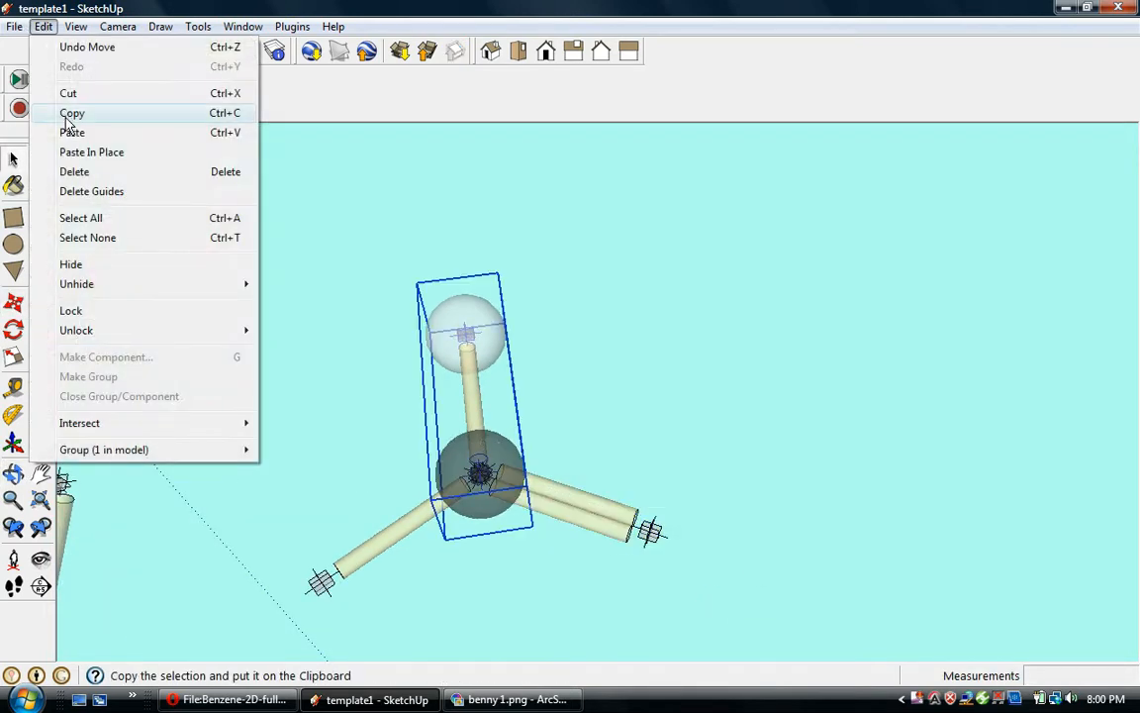
mouse_move(72, 132)
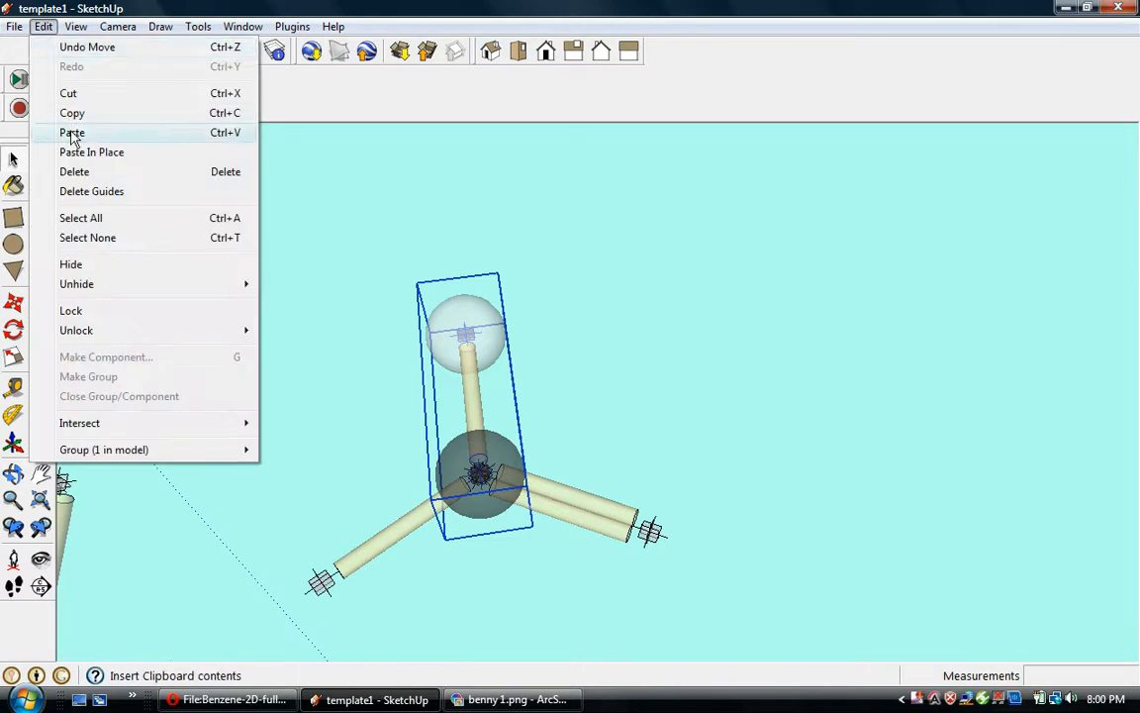
click(72, 132)
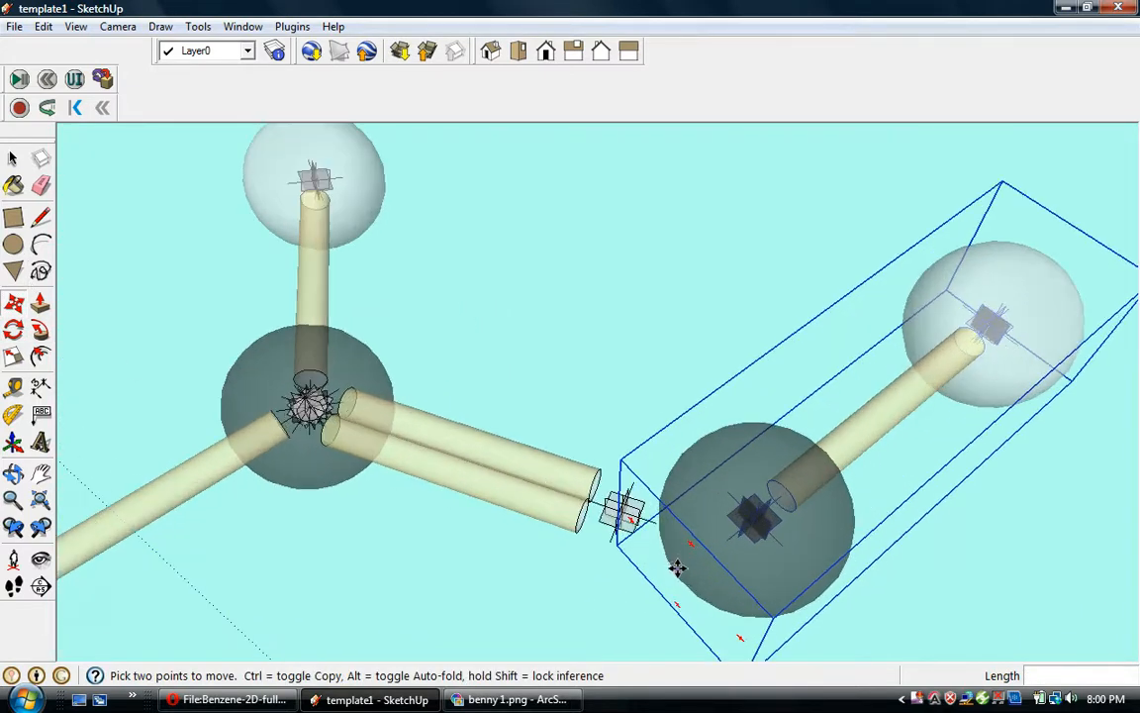
drag(678, 567, 725, 515)
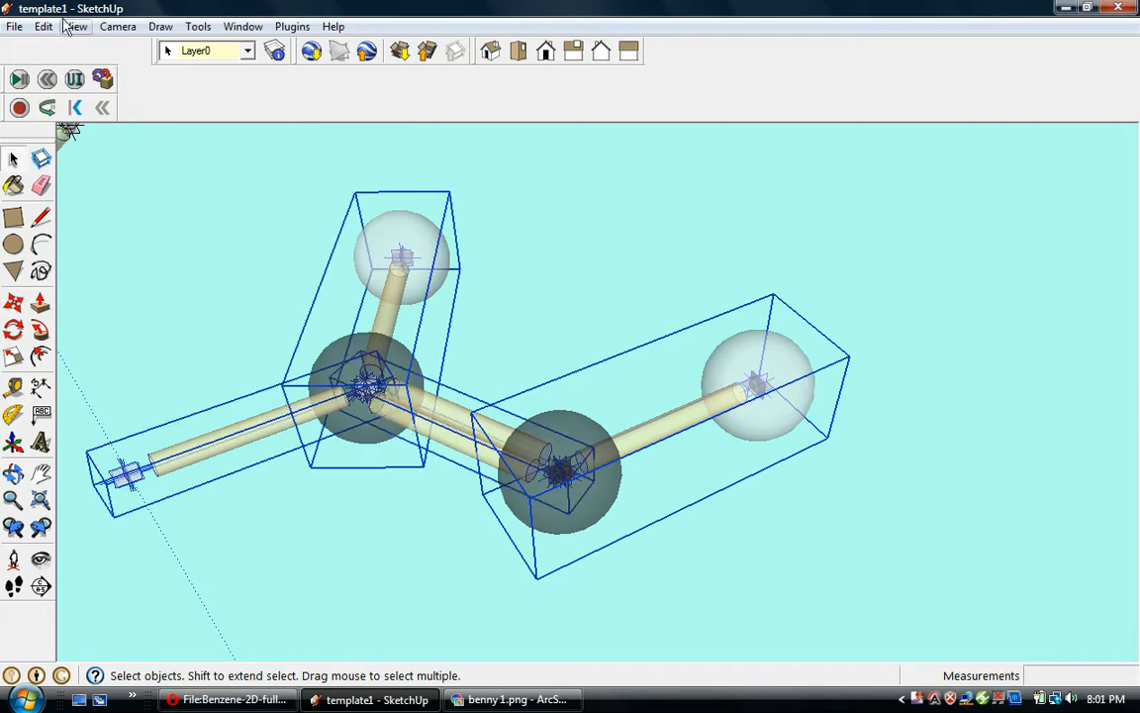
mouse_move(41, 386)
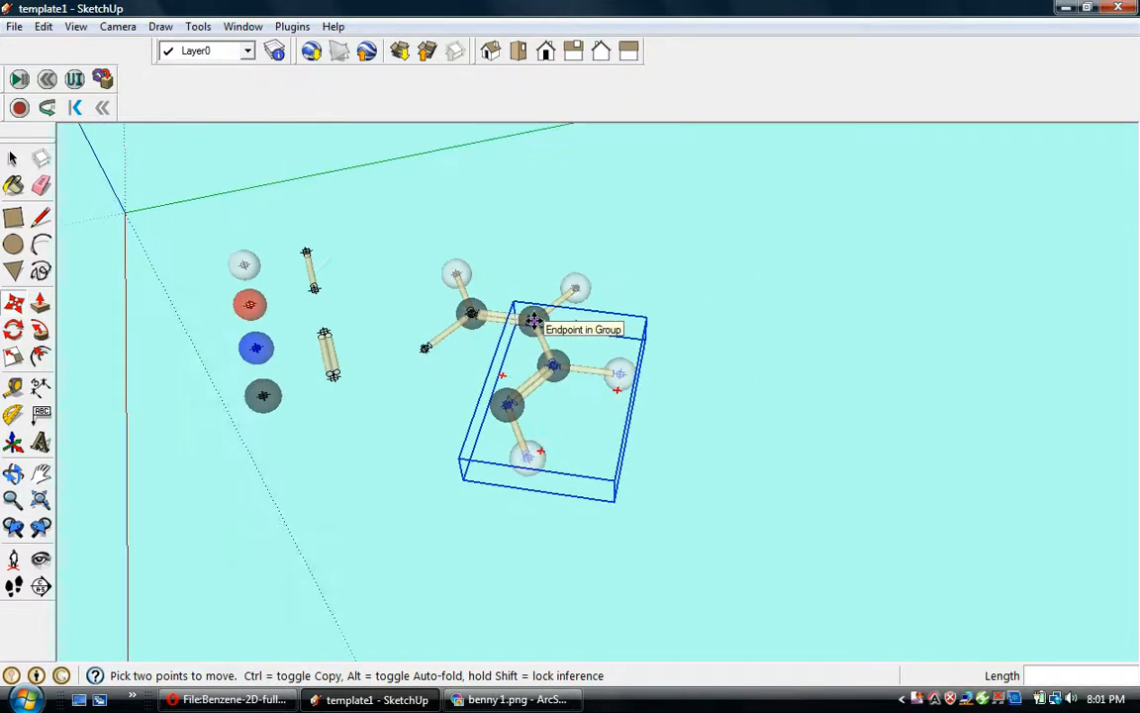
- Copy the selected two-carbon fragment from the Edit menu
click(43, 26)
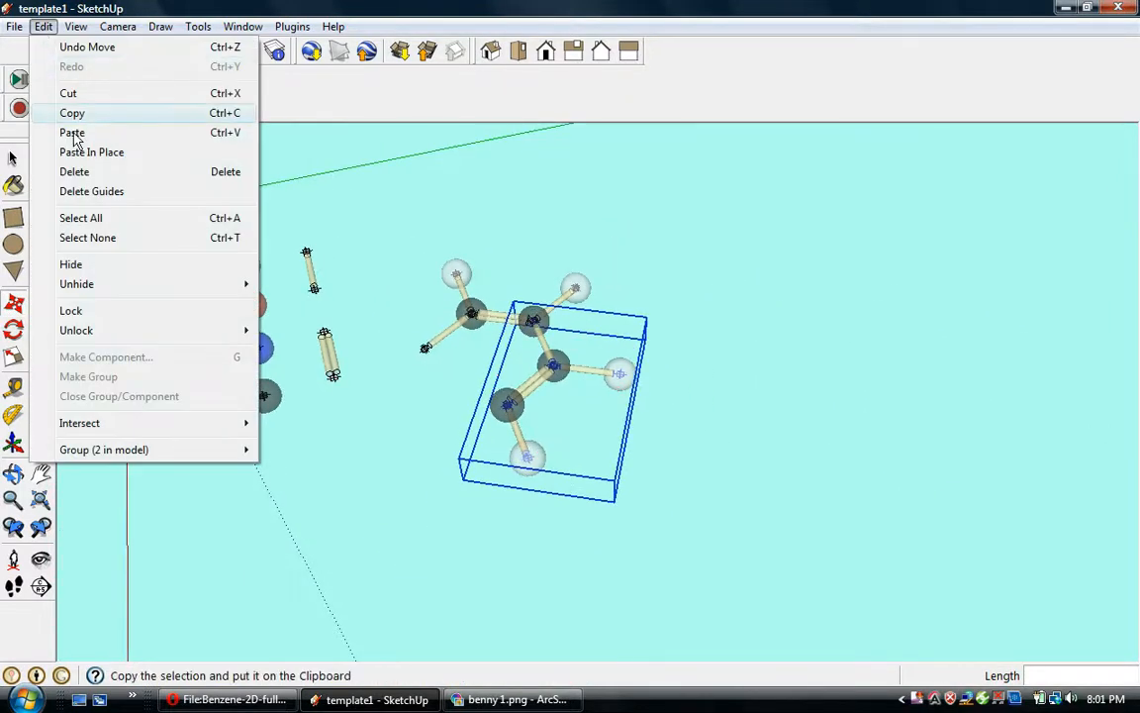
click(72, 132)
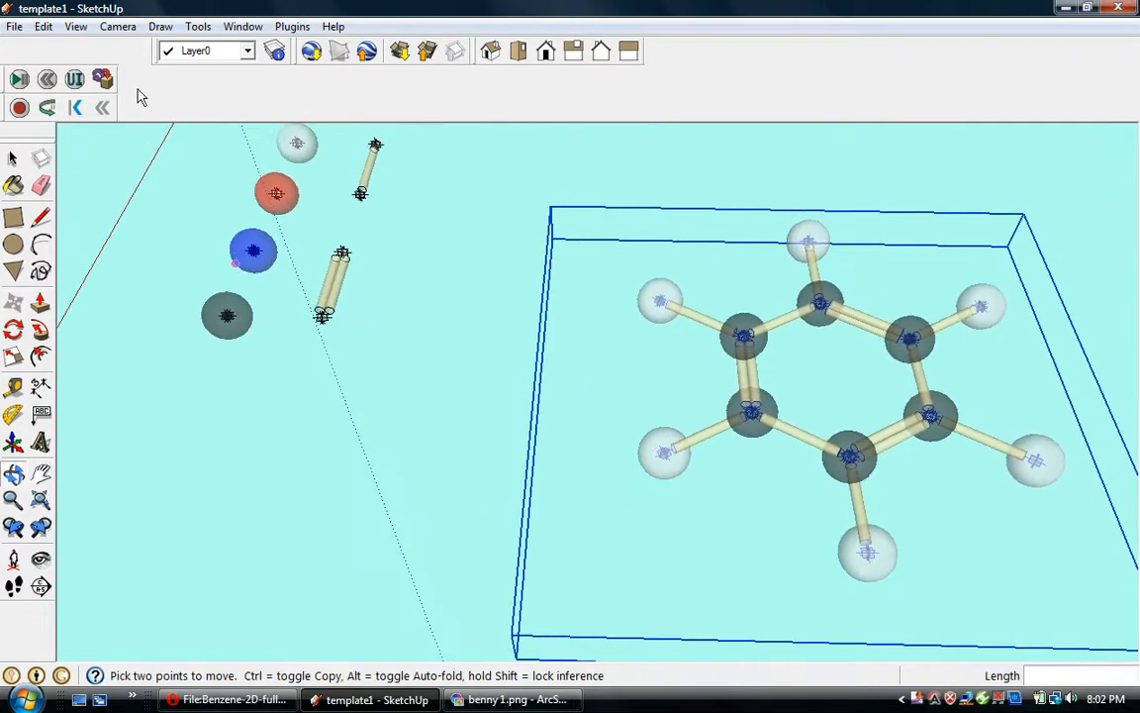
- Turn off X-ray and hide guides, then save the model as 'benzene 3'
click(75, 26)
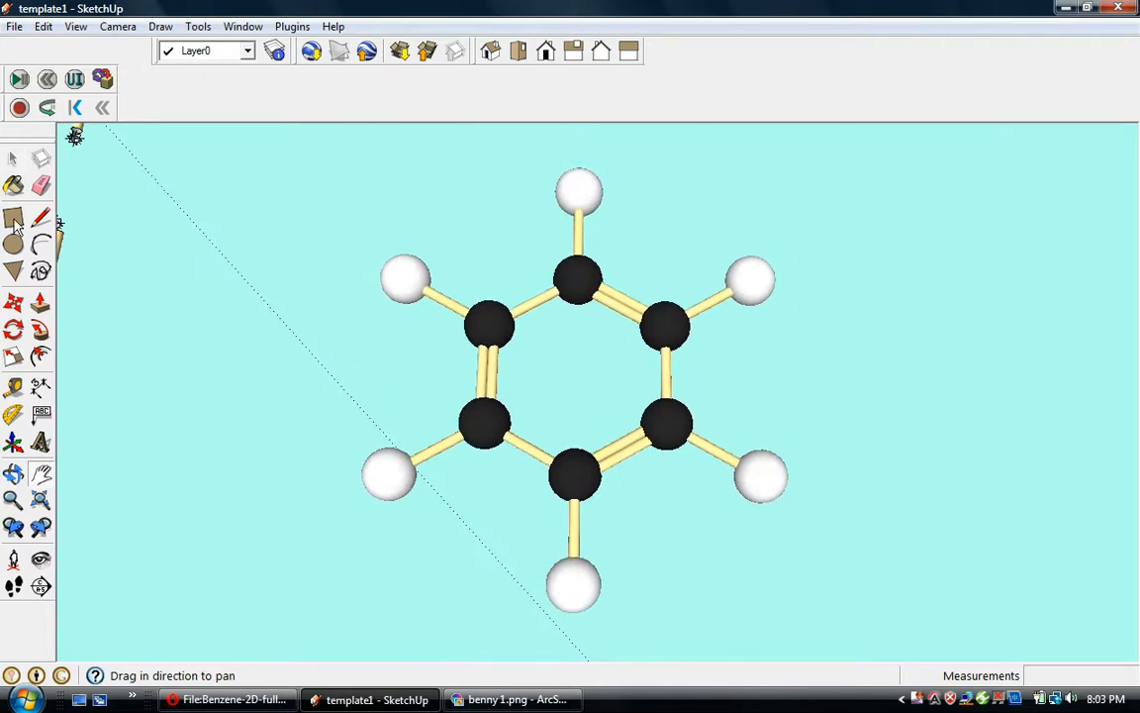
click(15, 27)
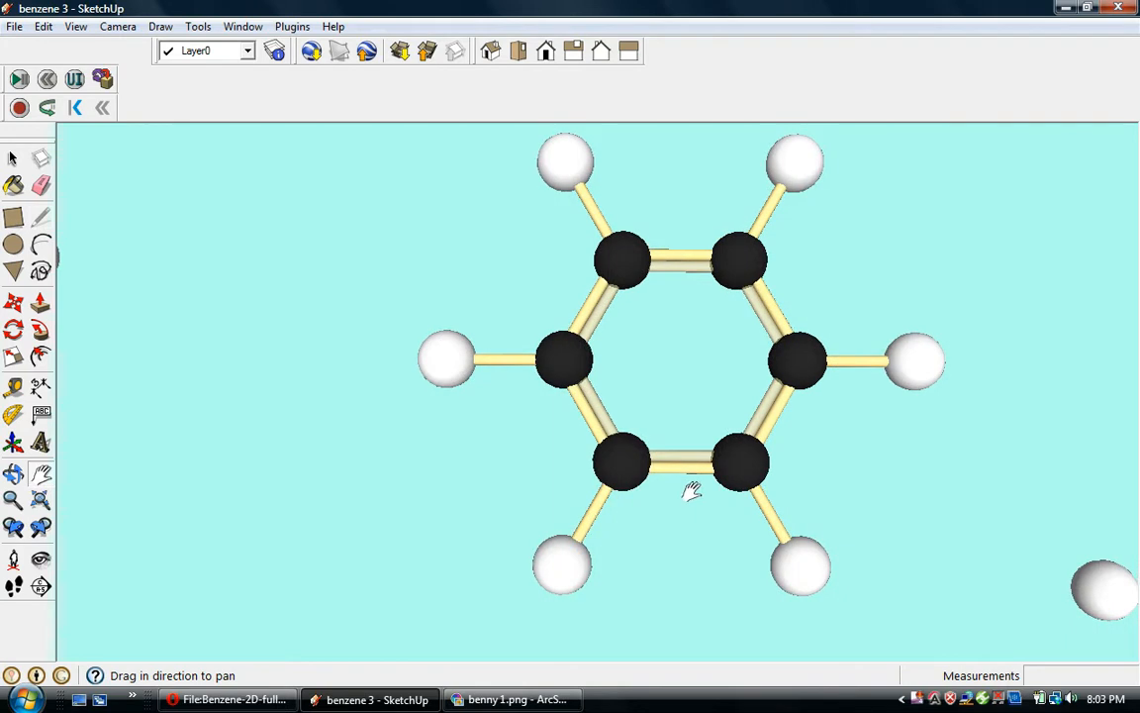
mouse_move(777, 341)
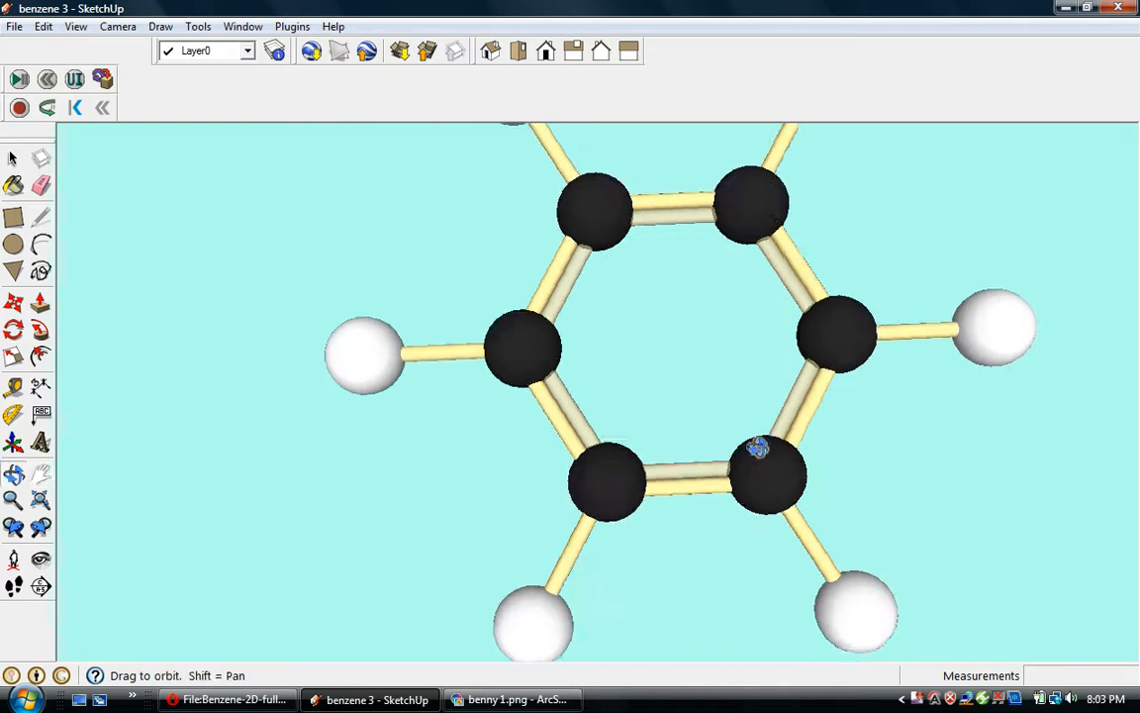
- Orbit around the double-stick ring, then pan to centre the coiled-spring bond ring
drag(757, 449, 749, 265)
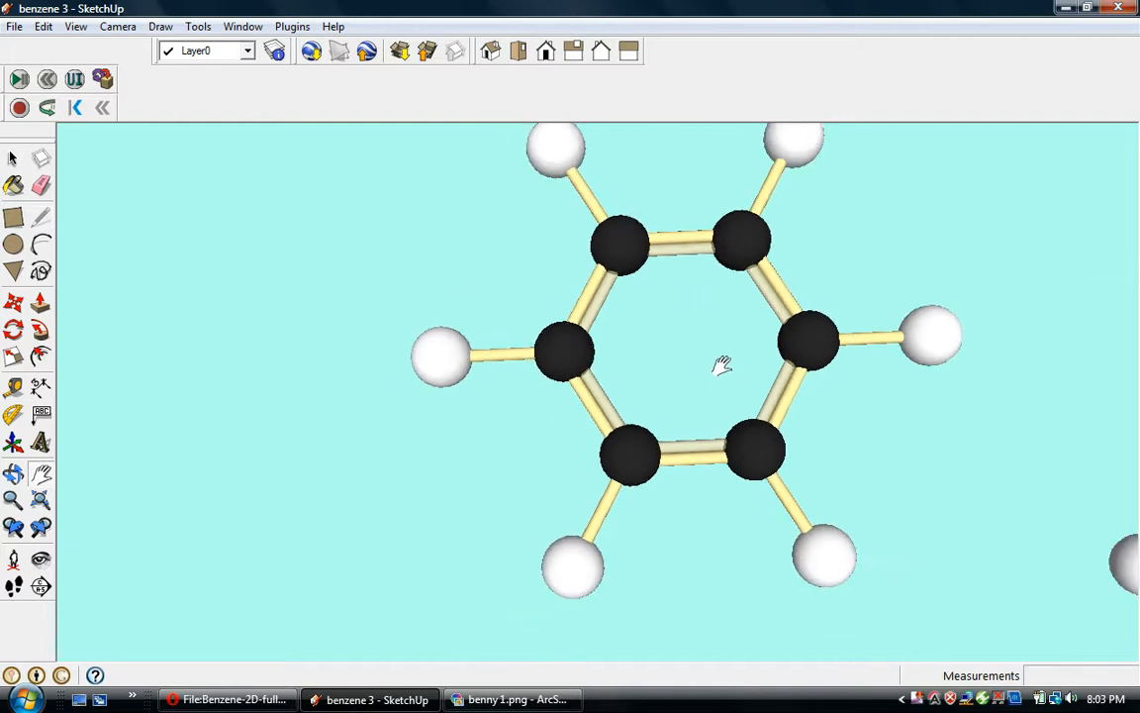
drag(723, 364, 763, 374)
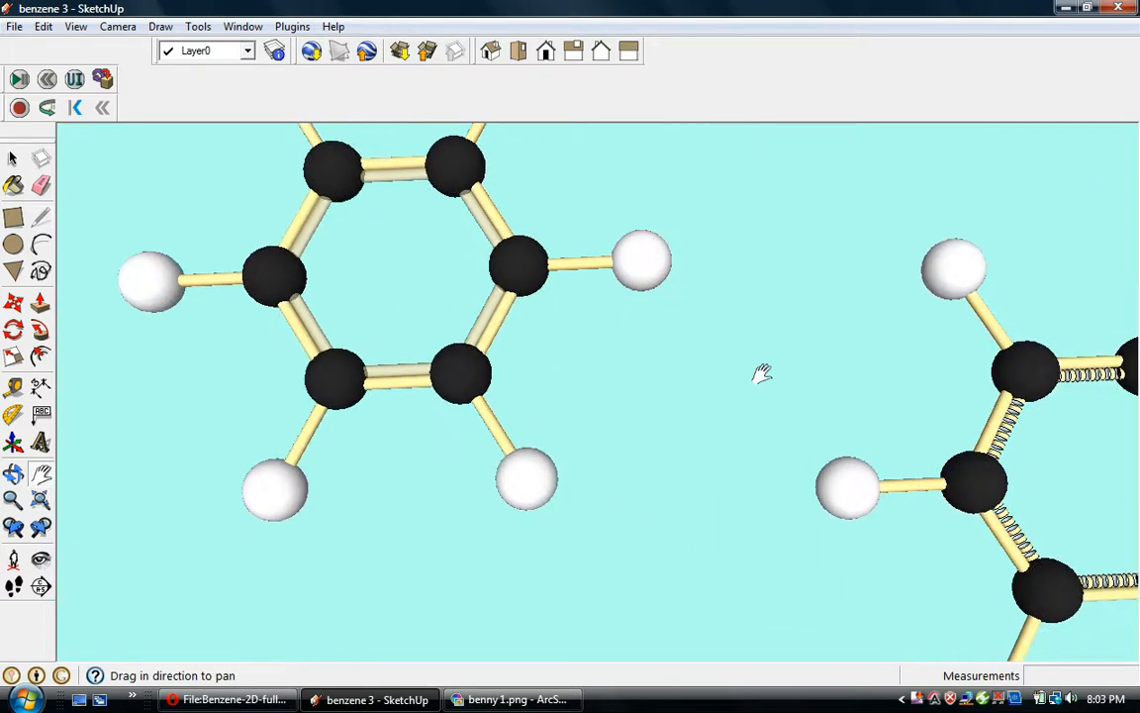
drag(762, 373, 584, 458)
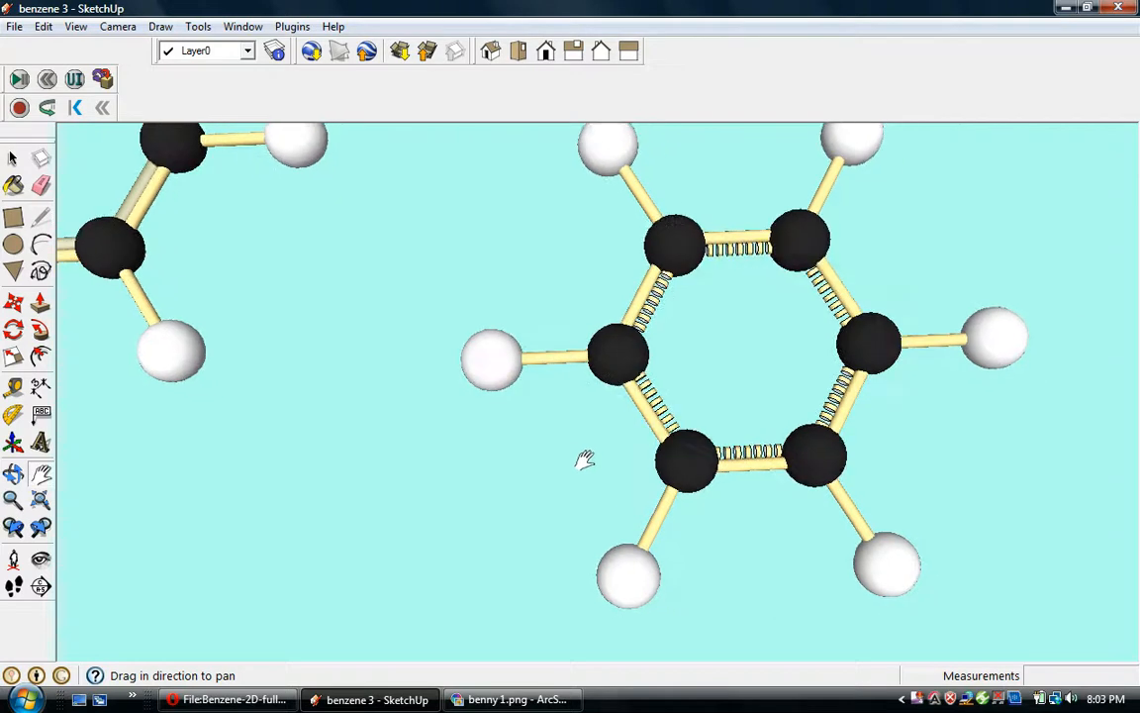
drag(584, 458, 775, 340)
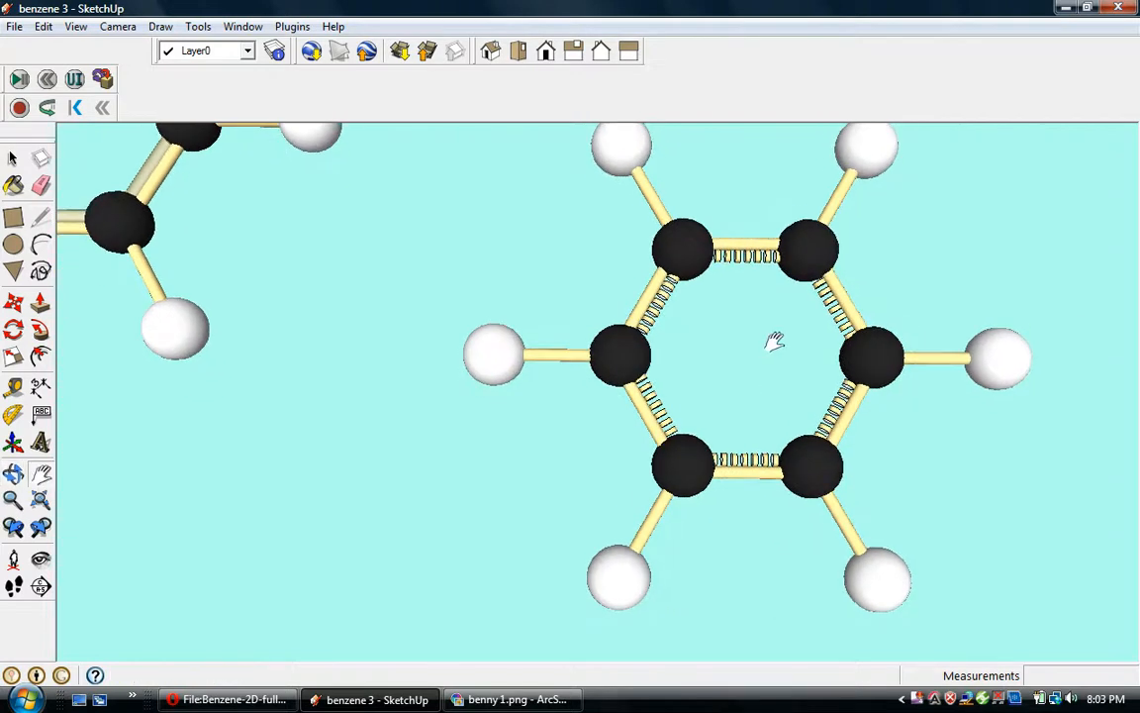
drag(783, 357, 693, 351)
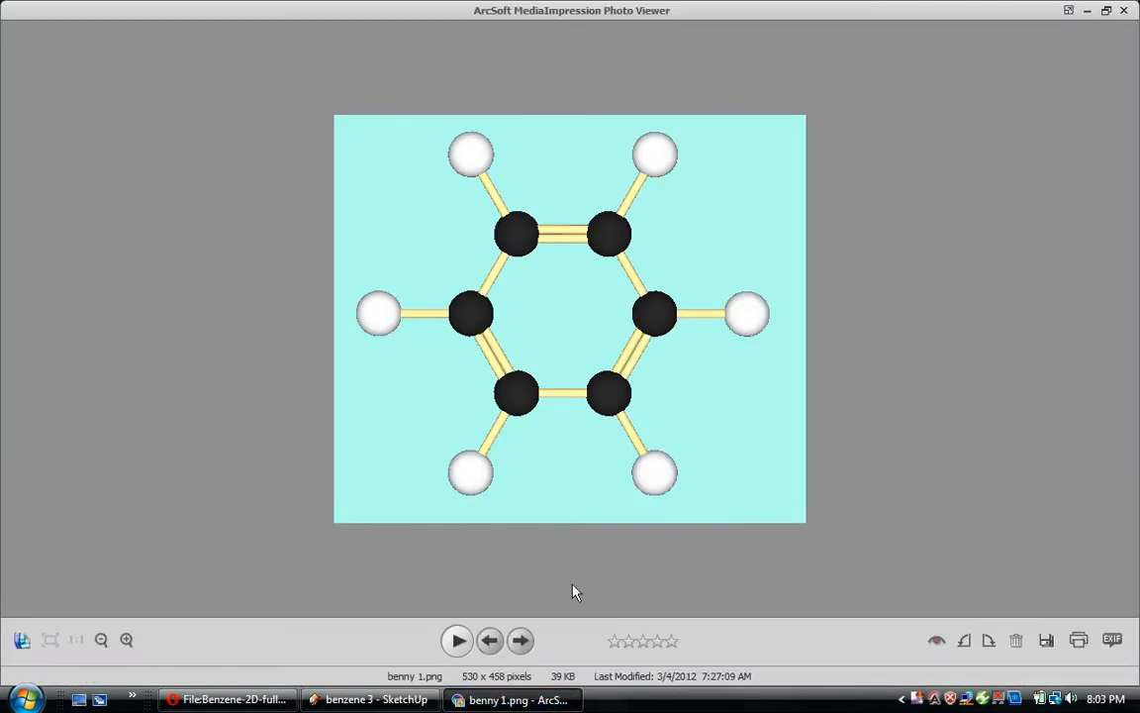
mouse_move(729, 526)
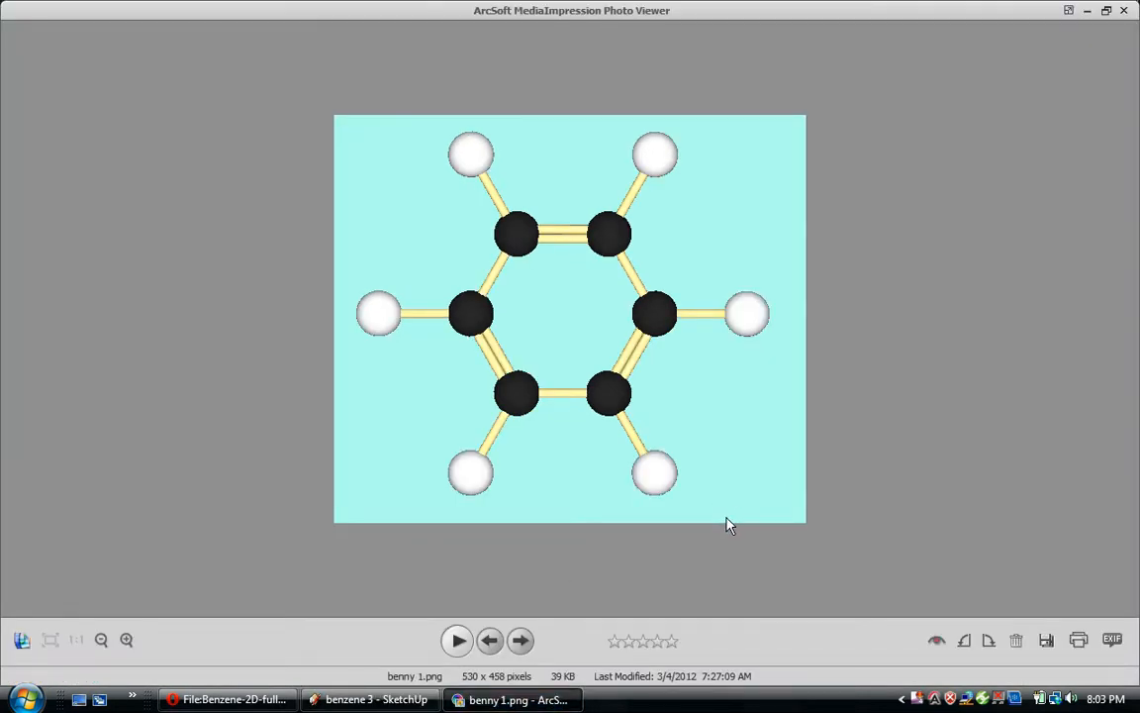
mouse_move(594, 607)
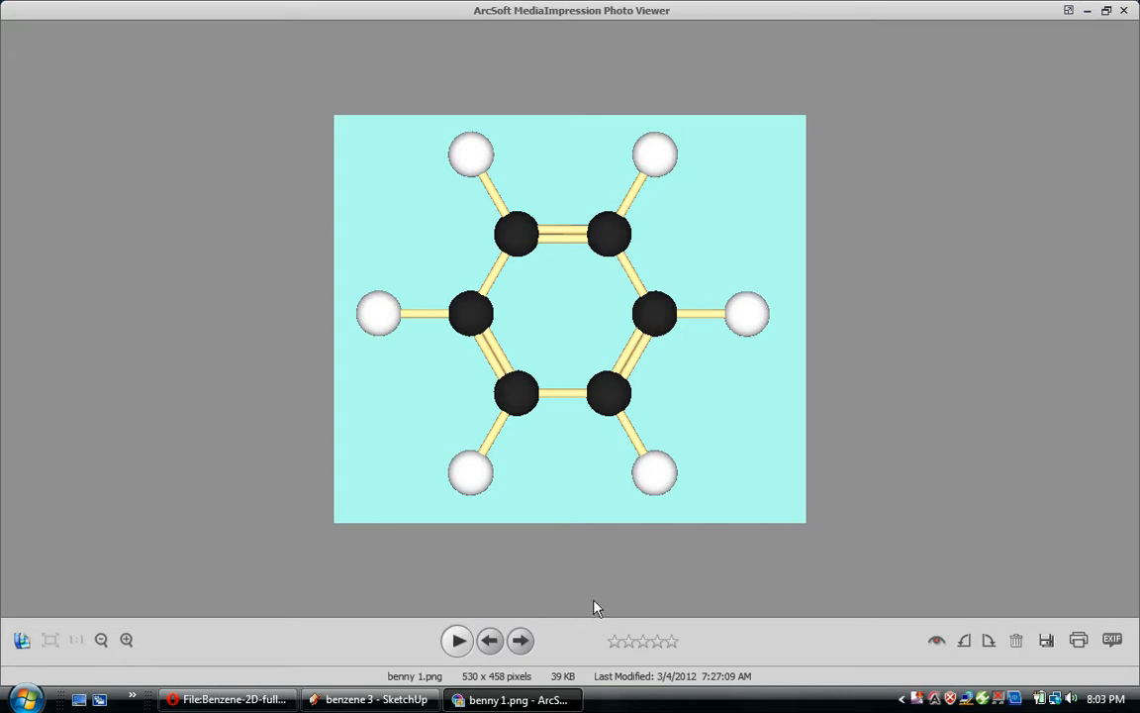
mouse_move(519, 640)
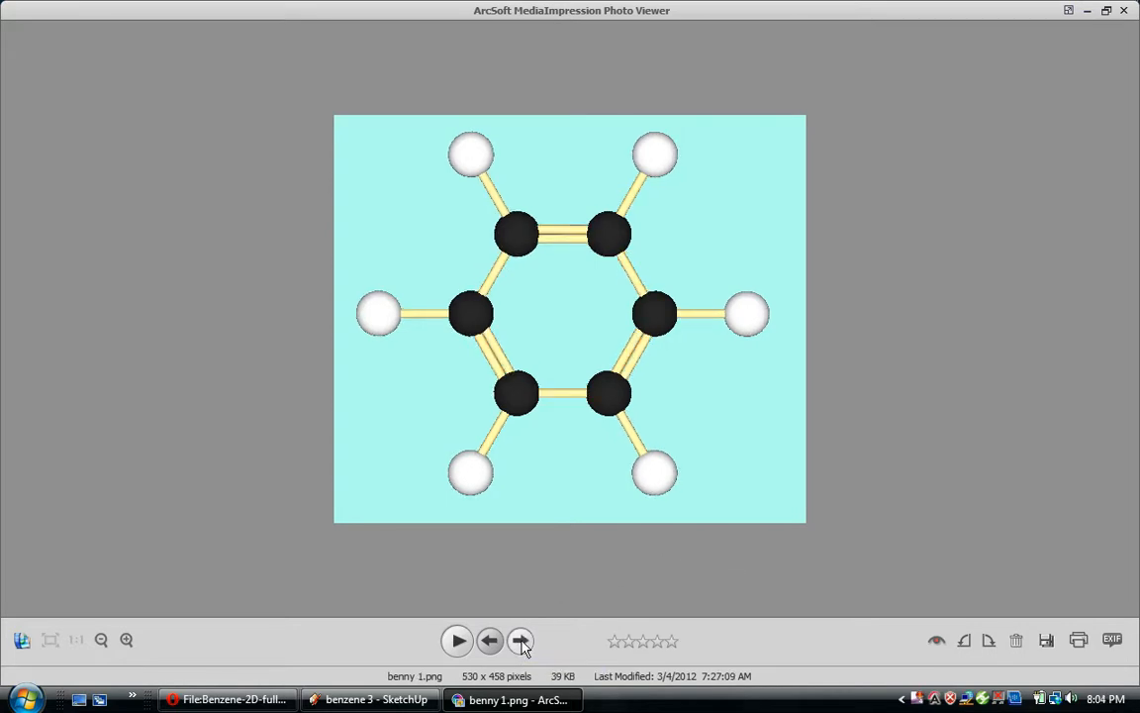
- Toggle between benny 2.png and benny 1.png so the double bonds jump around the ring
click(522, 641)
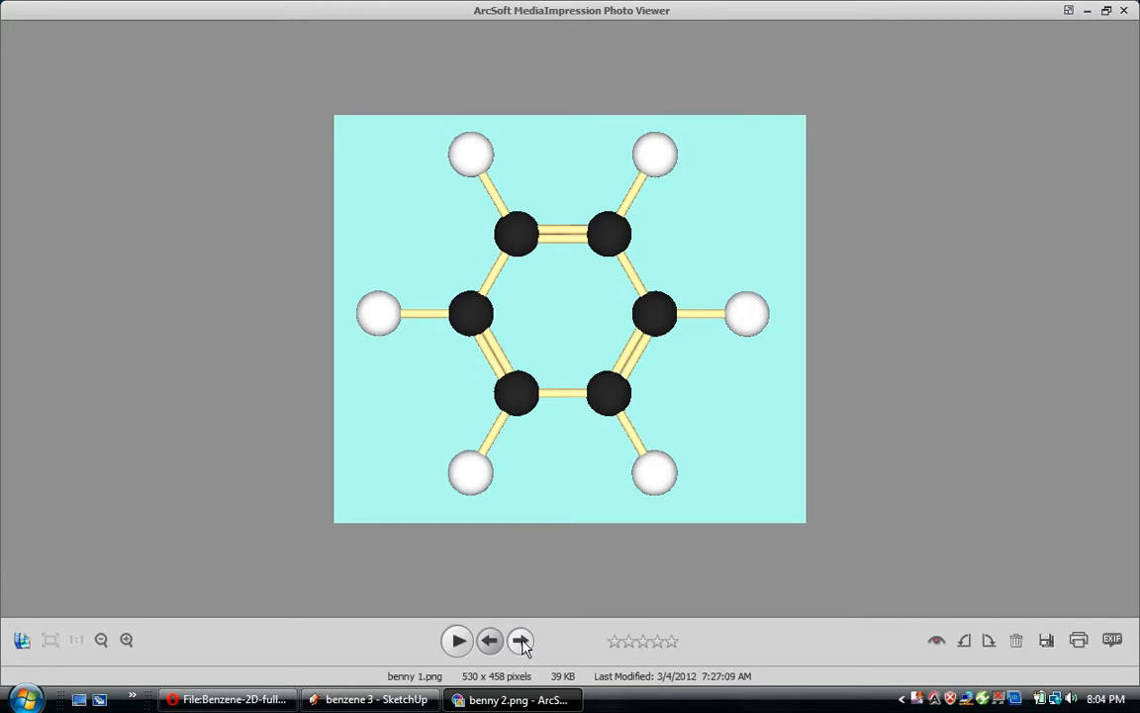
click(522, 641)
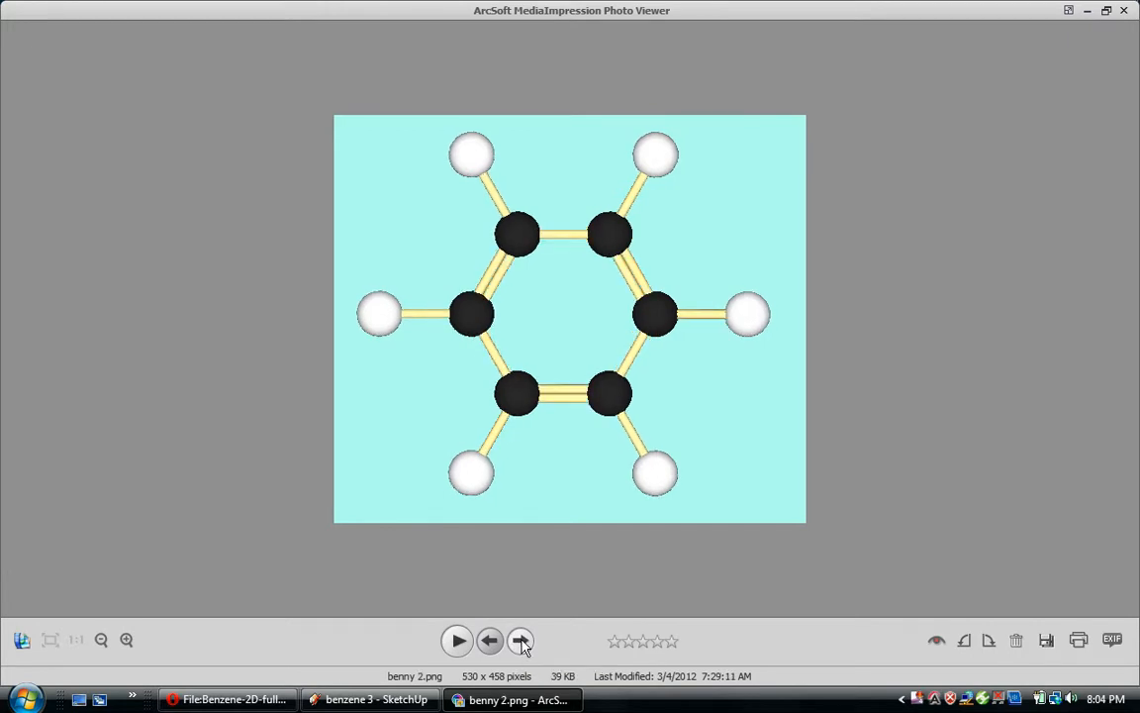
click(521, 641)
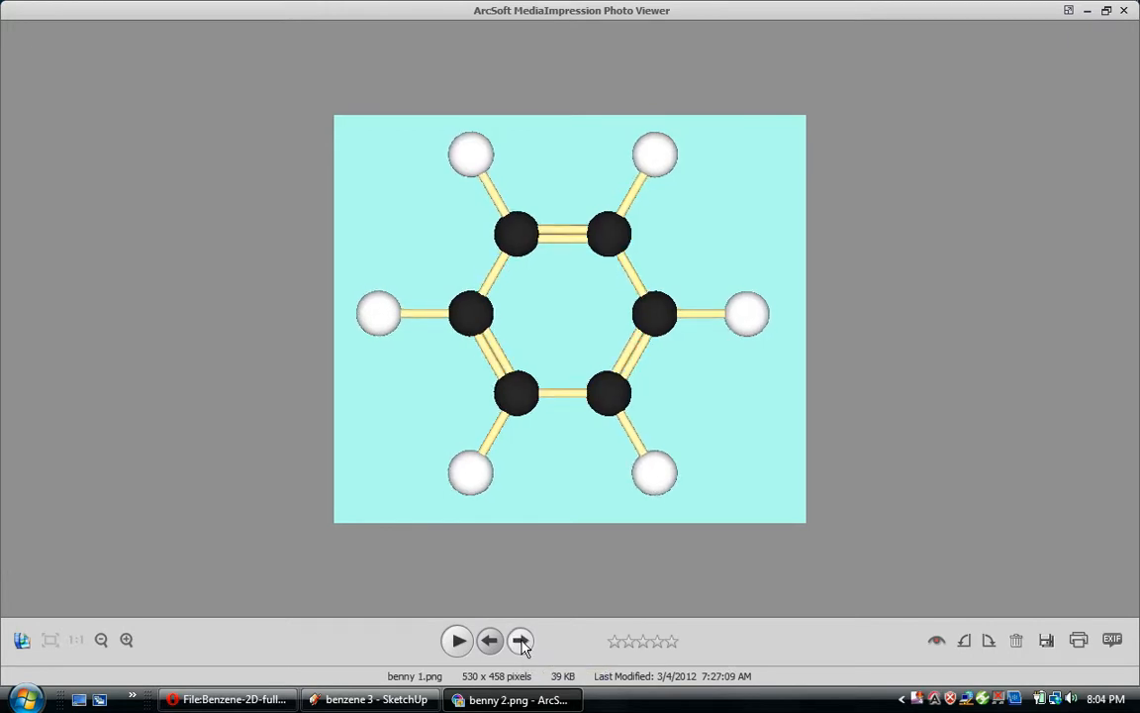